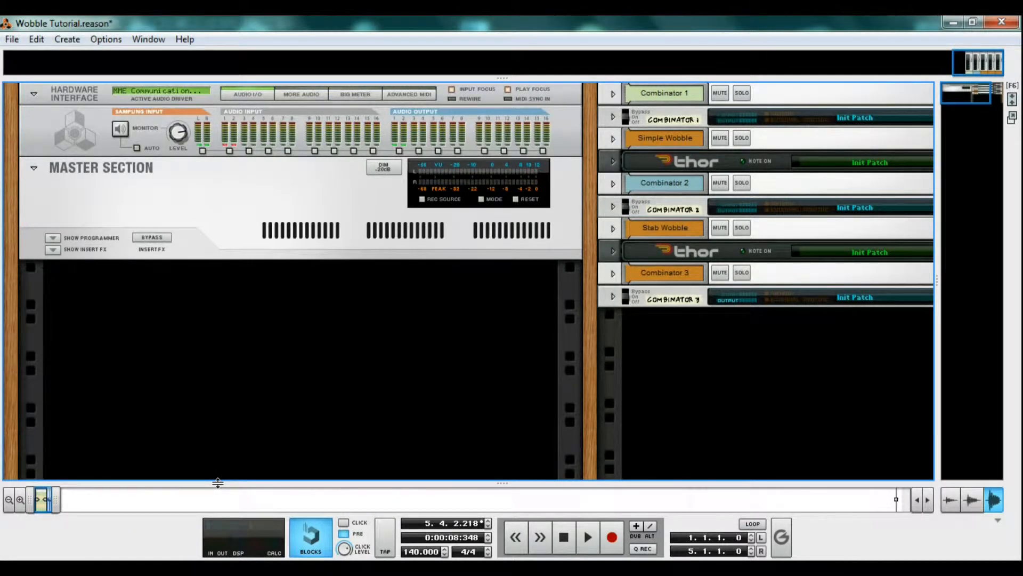
mouse_move(192, 438)
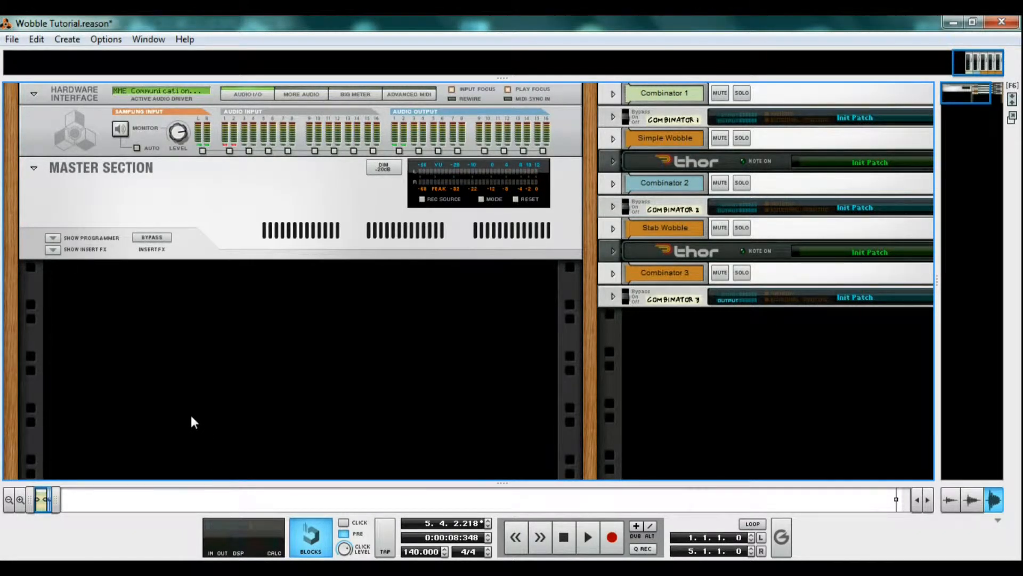
- Create a Thor Polysonic Synthesizer from the rack's right-click Create menu
right_click(193, 422)
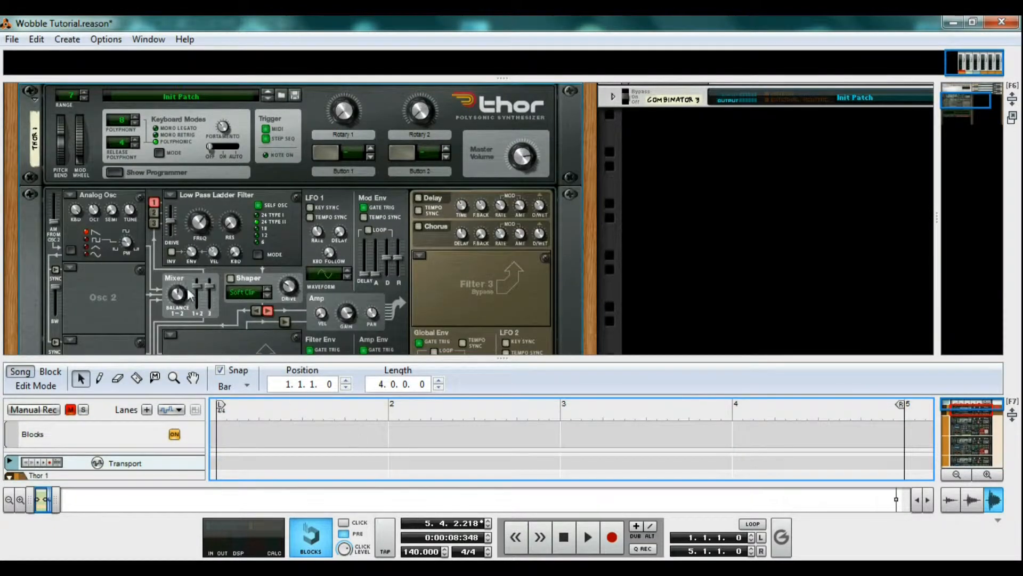
- Scroll down to Thor's oscillators and set the third oscillator slot to Wavetable
scroll(down, 3)
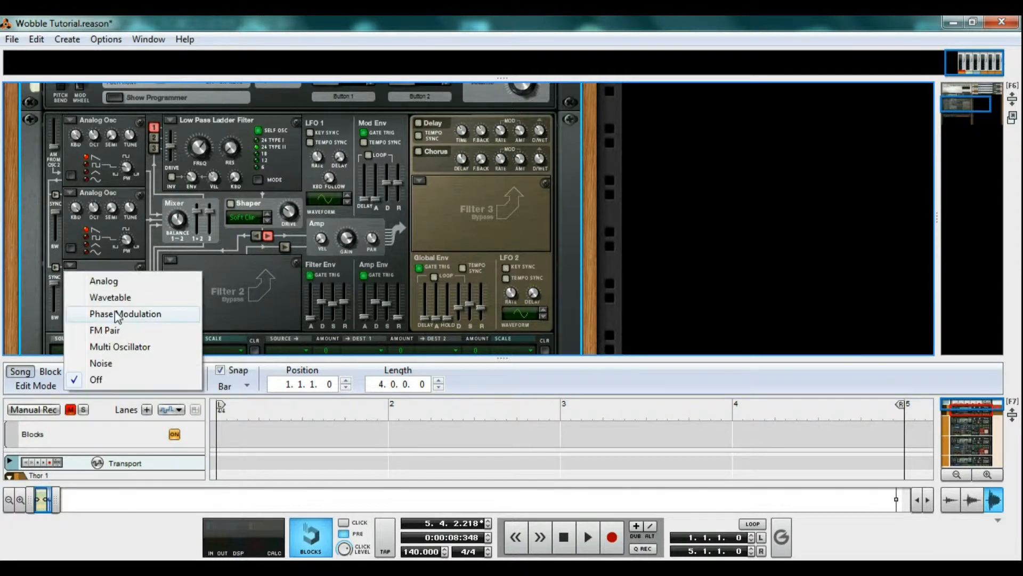
mouse_move(112, 297)
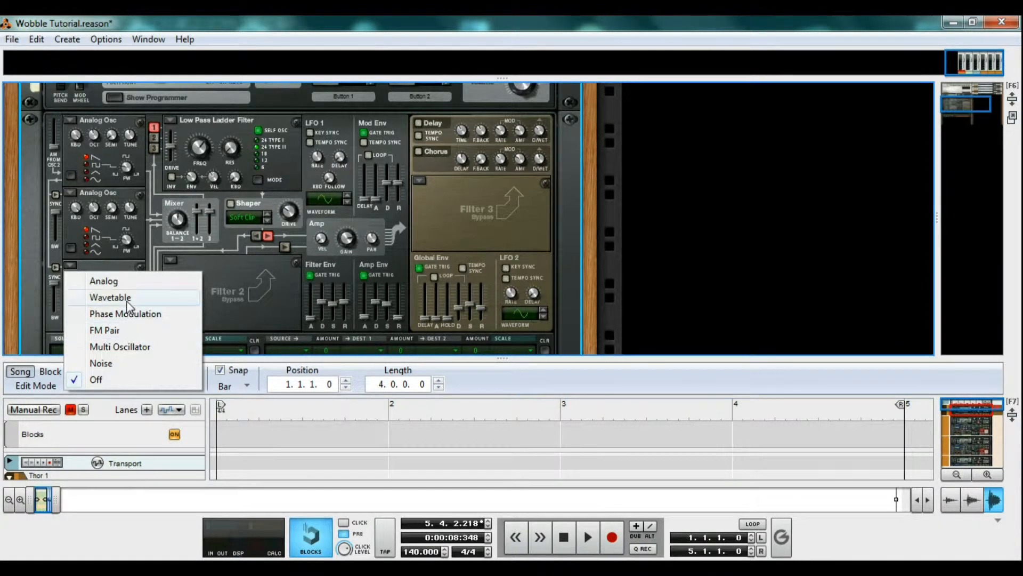
click(111, 297)
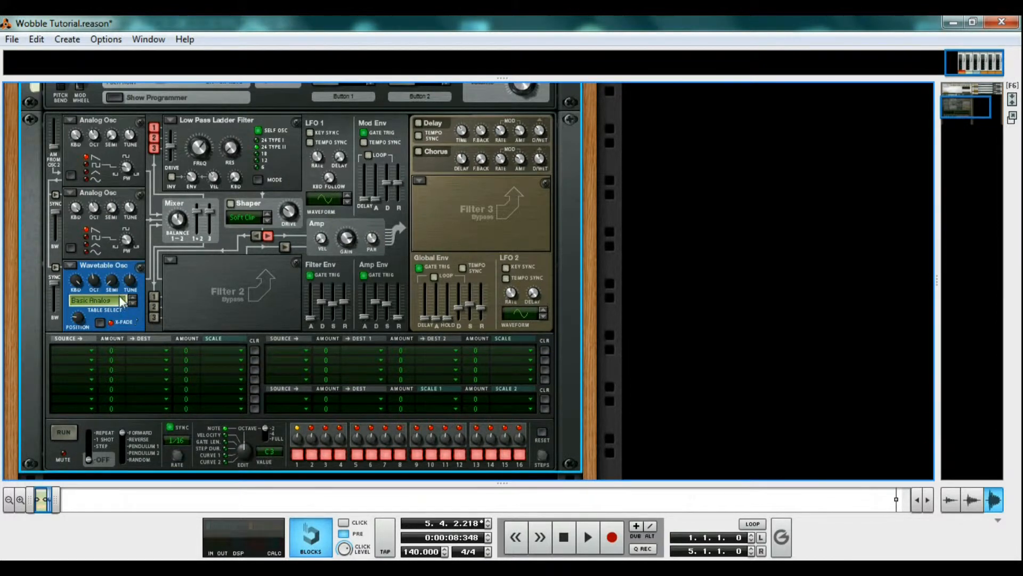
- Select the PPG T040 Bass wavetable and adjust the second oscillator's semitone tuning
click(101, 301)
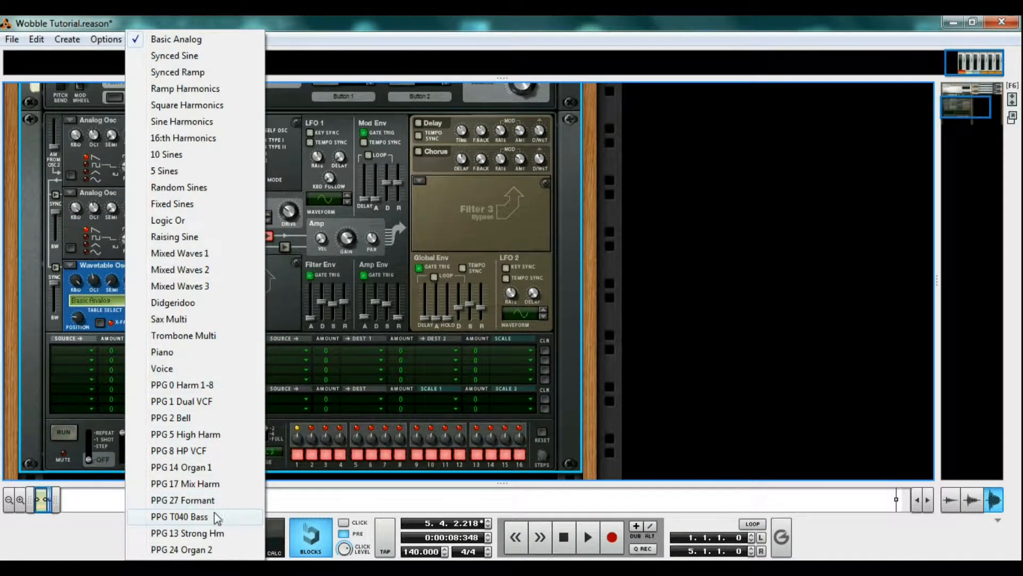
click(182, 517)
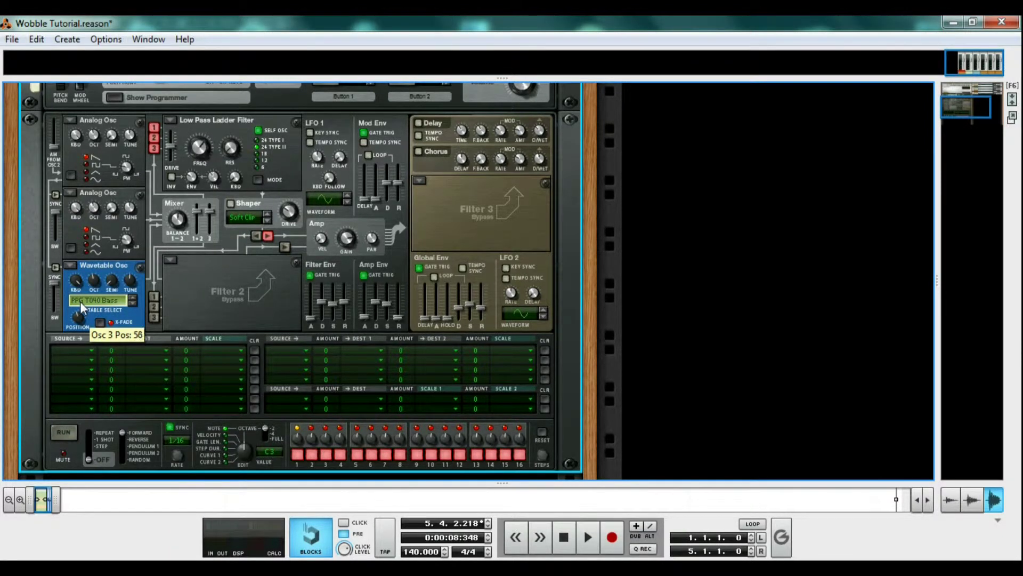
mouse_move(84, 280)
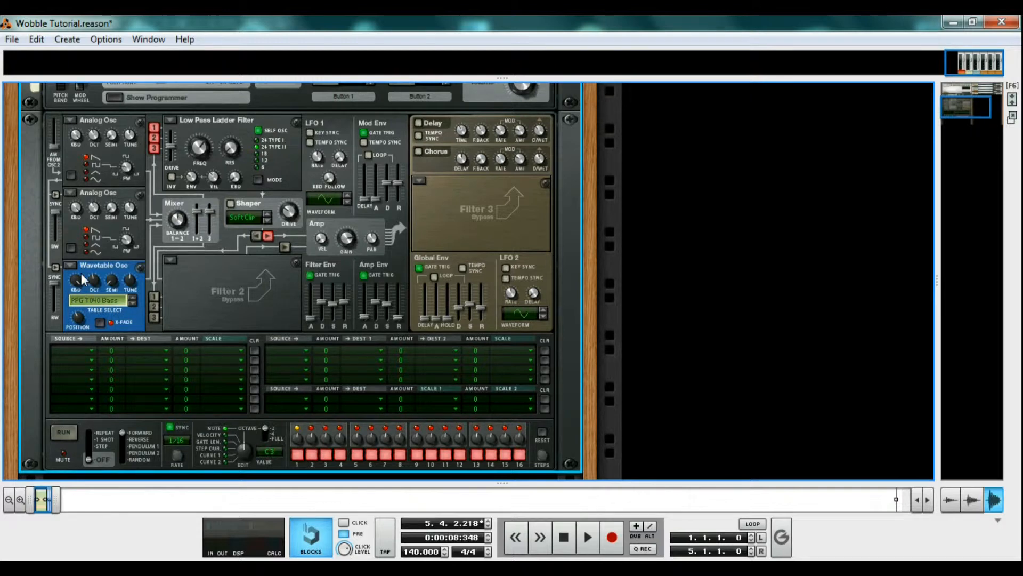
mouse_move(87, 252)
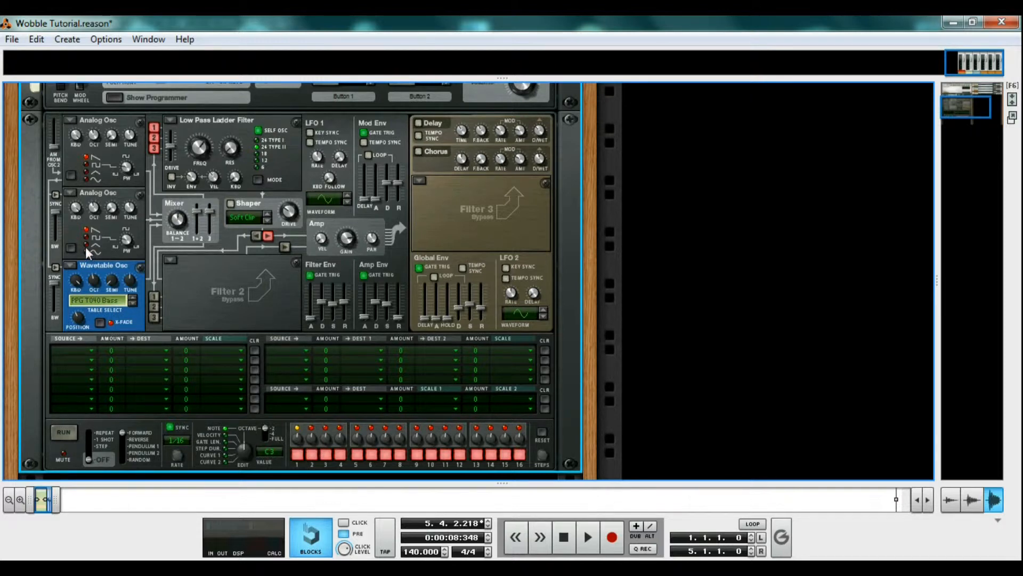
mouse_move(88, 179)
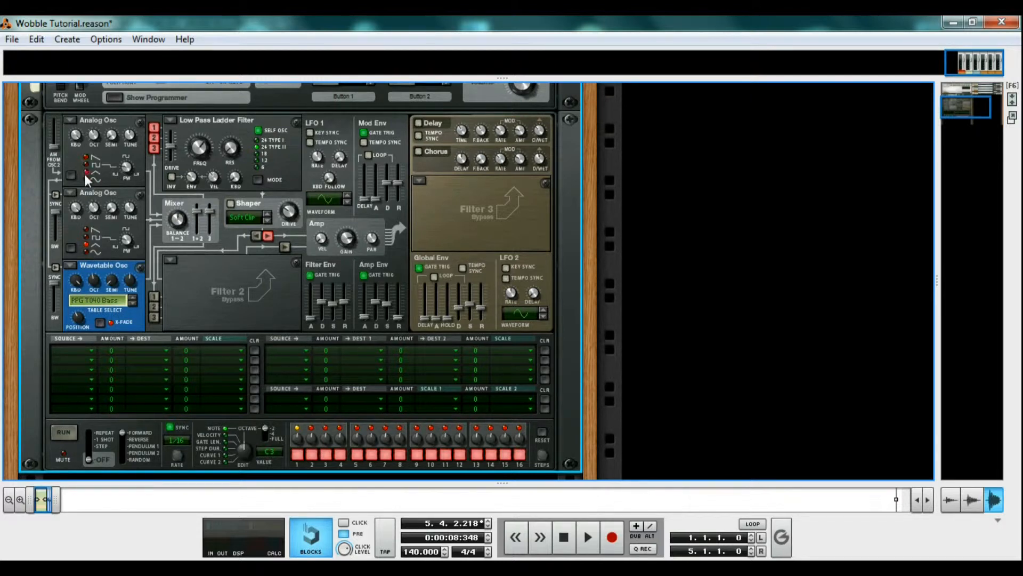
mouse_move(111, 208)
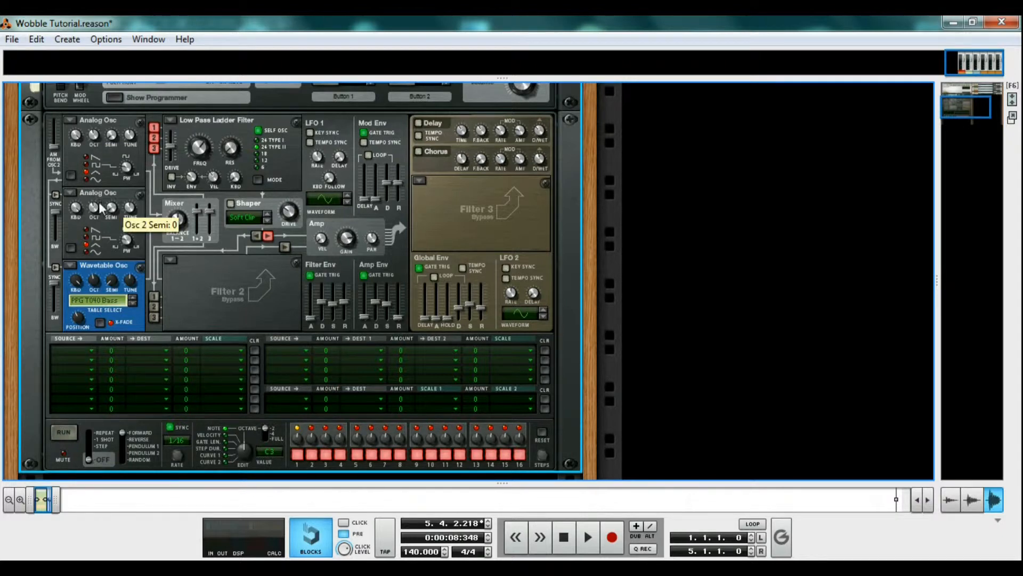
drag(94, 207, 94, 196)
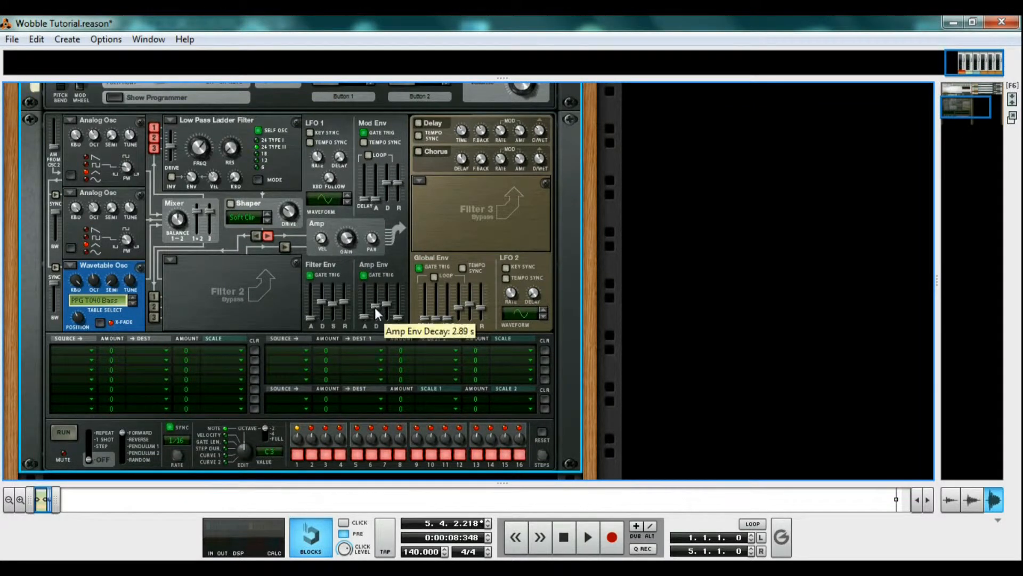
mouse_move(387, 272)
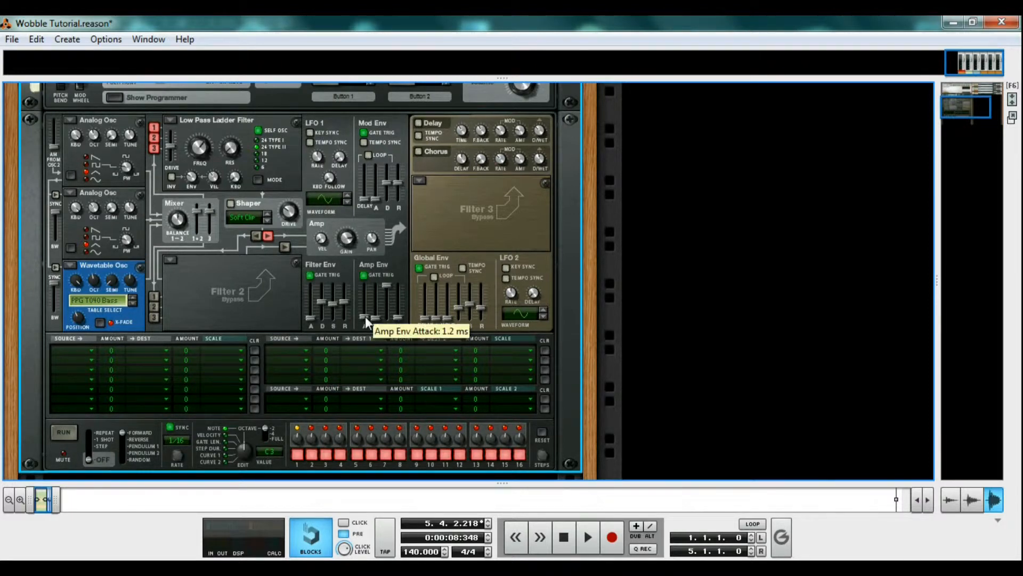
- Set the amp envelope attack to 1.2 ms and the chorus dry/wet to 22
drag(367, 316, 365, 307)
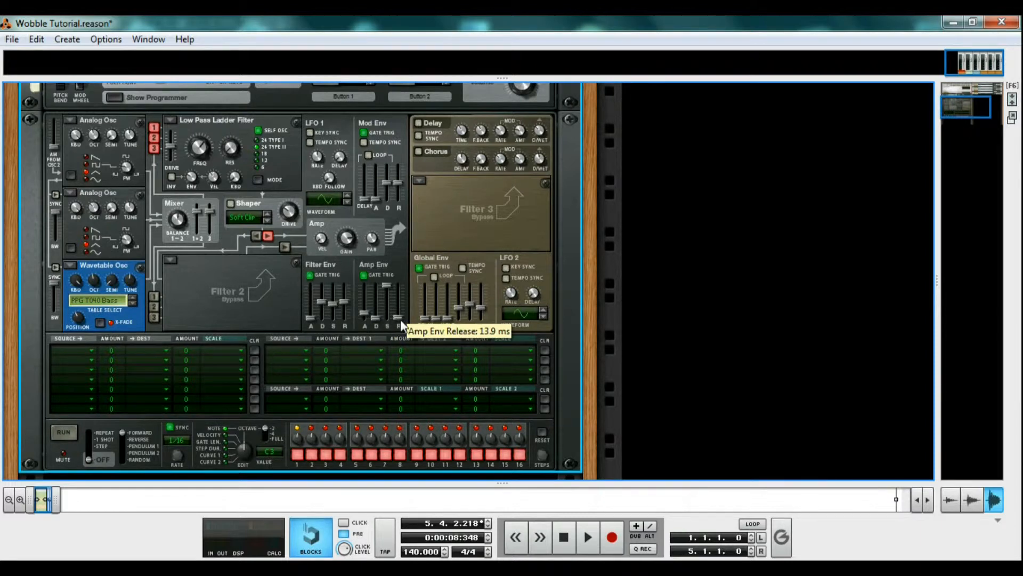
mouse_move(416, 298)
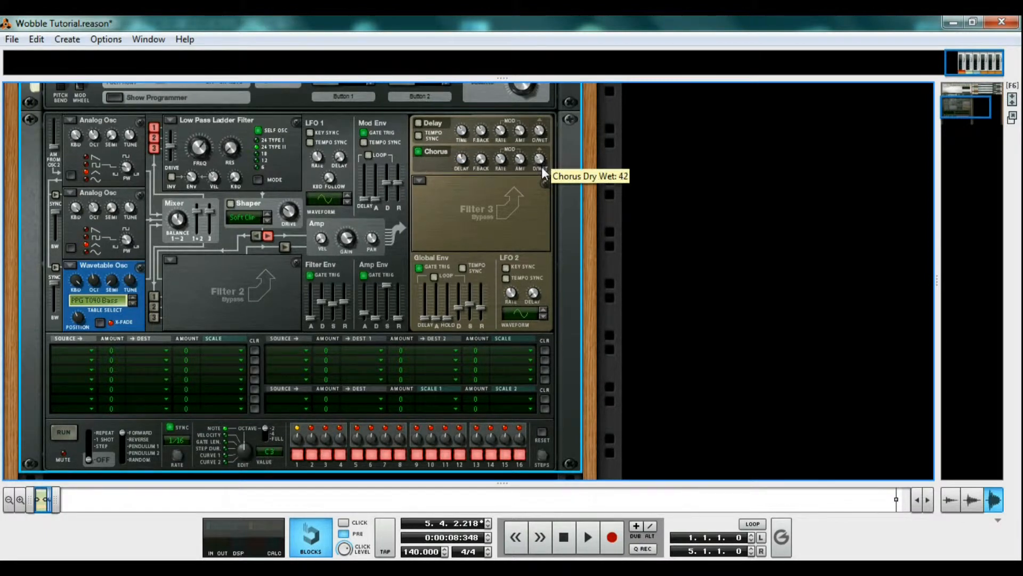
drag(538, 159, 538, 176)
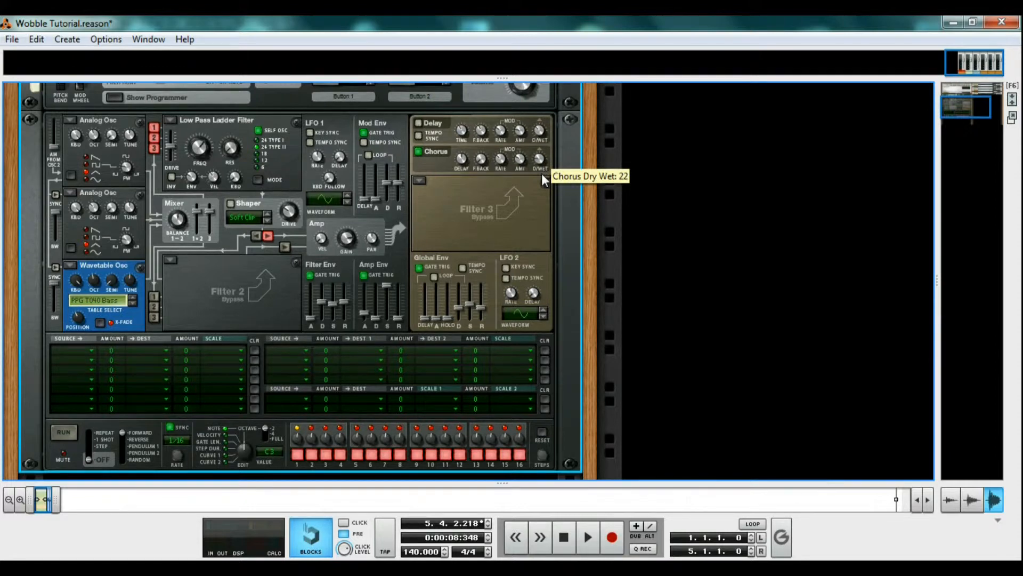
mouse_move(369, 246)
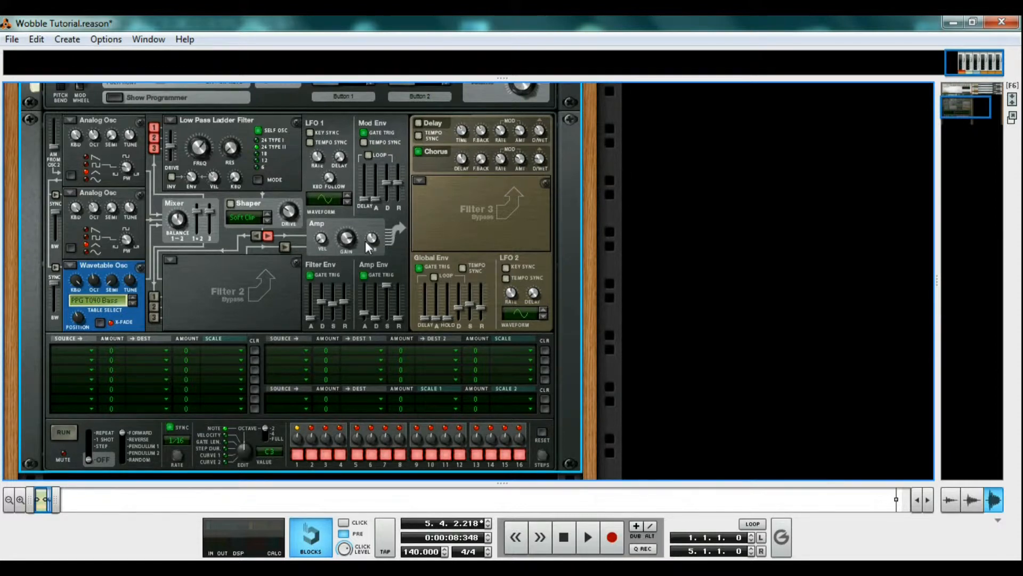
mouse_move(229, 152)
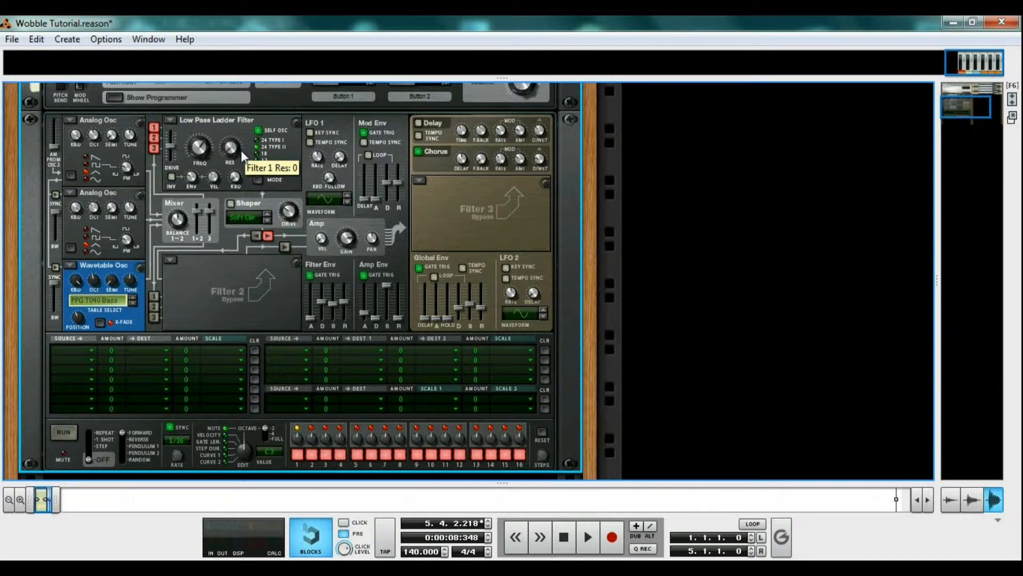
- Reset filter resonance to 0 and sweep the Filter 1 cutoff, settling near 193 Hz
click(562, 536)
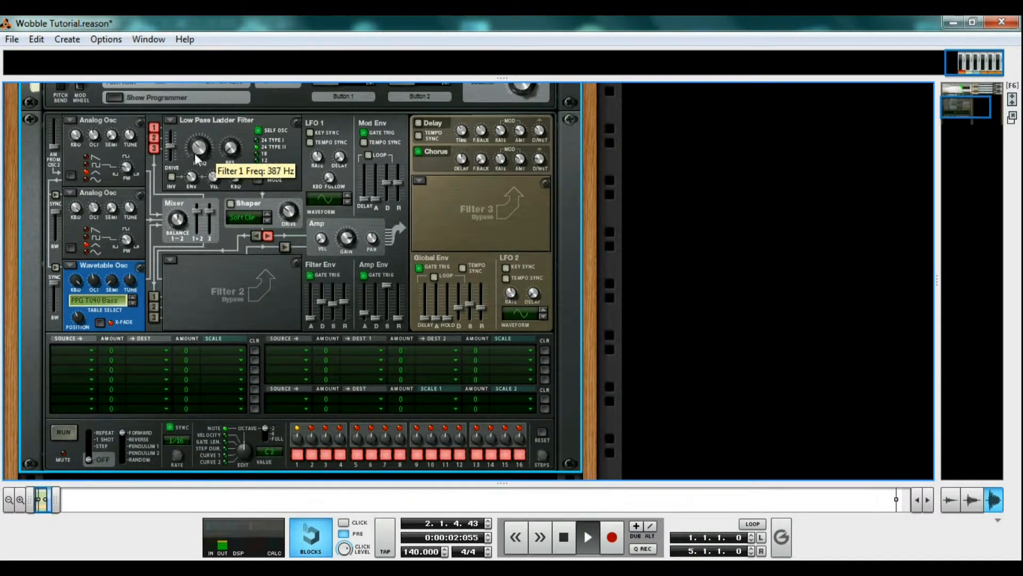
drag(198, 147, 198, 131)
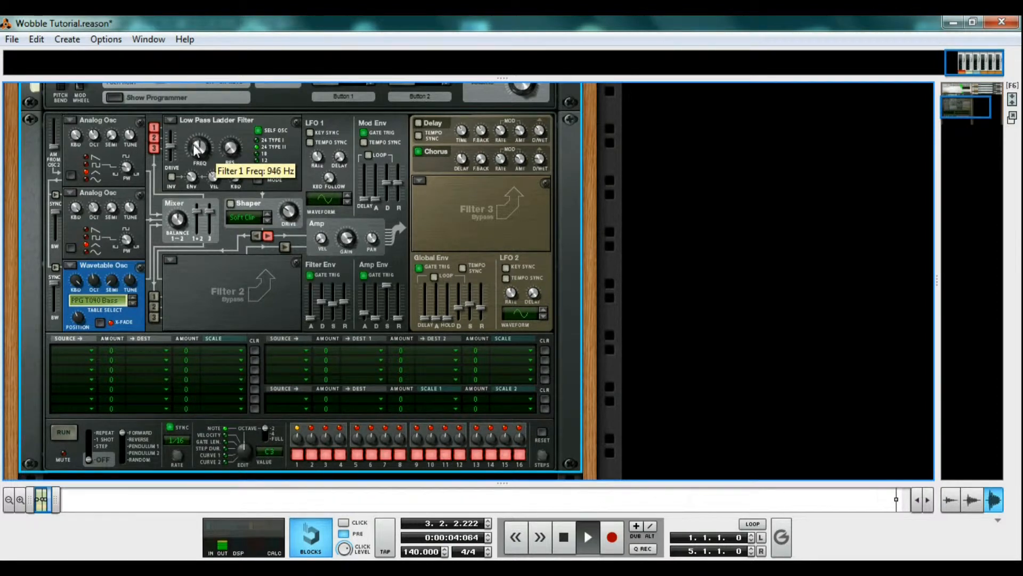
drag(199, 147, 198, 163)
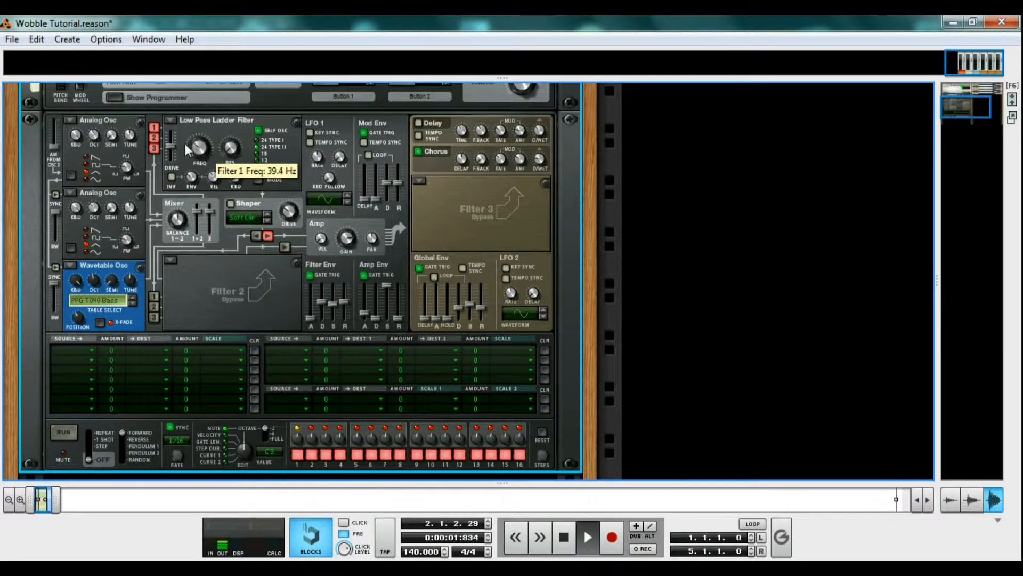
drag(198, 147, 198, 133)
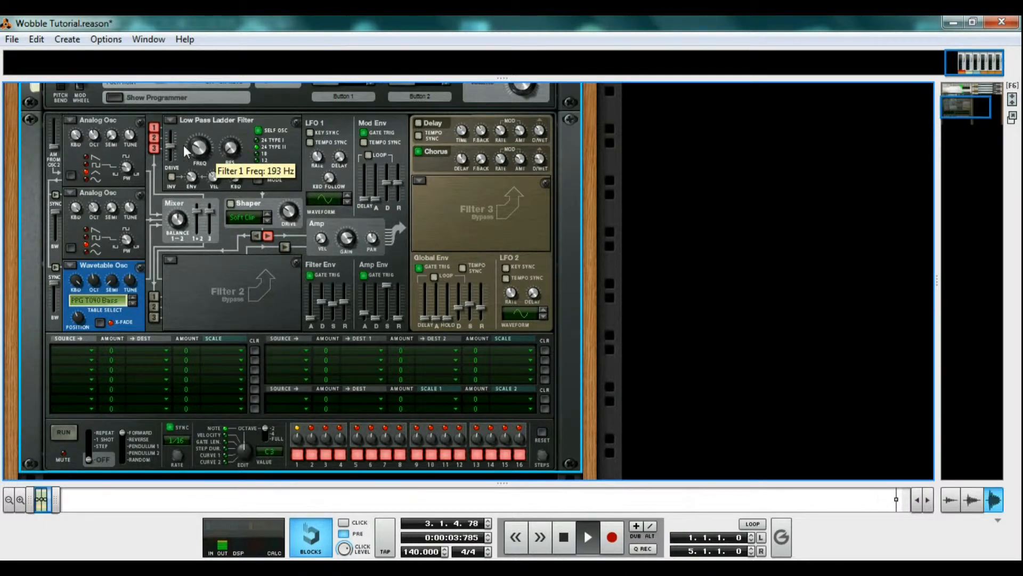
drag(197, 150, 201, 142)
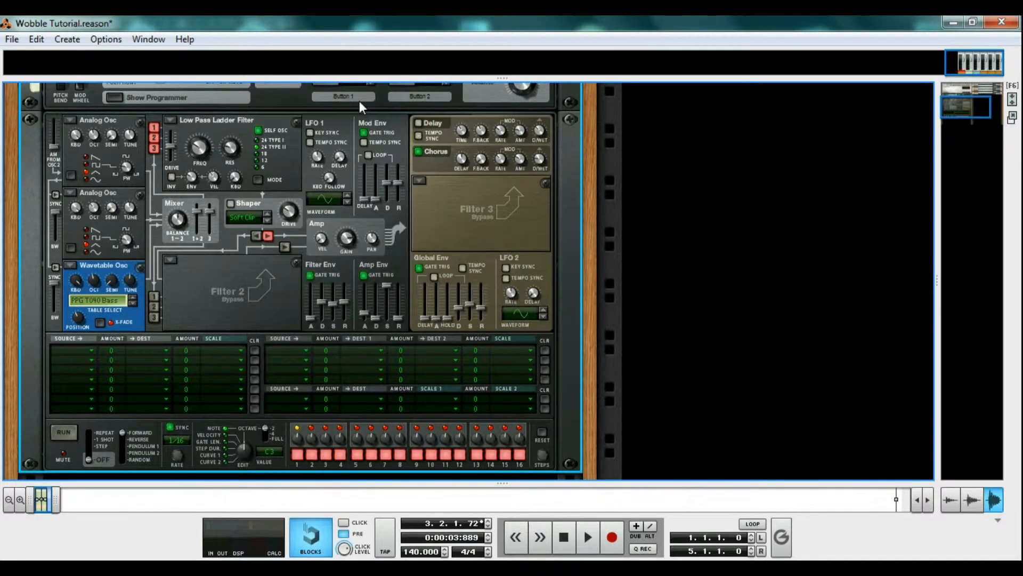
- Scroll down the rack toward the Thor 1 device
scroll(down, 3)
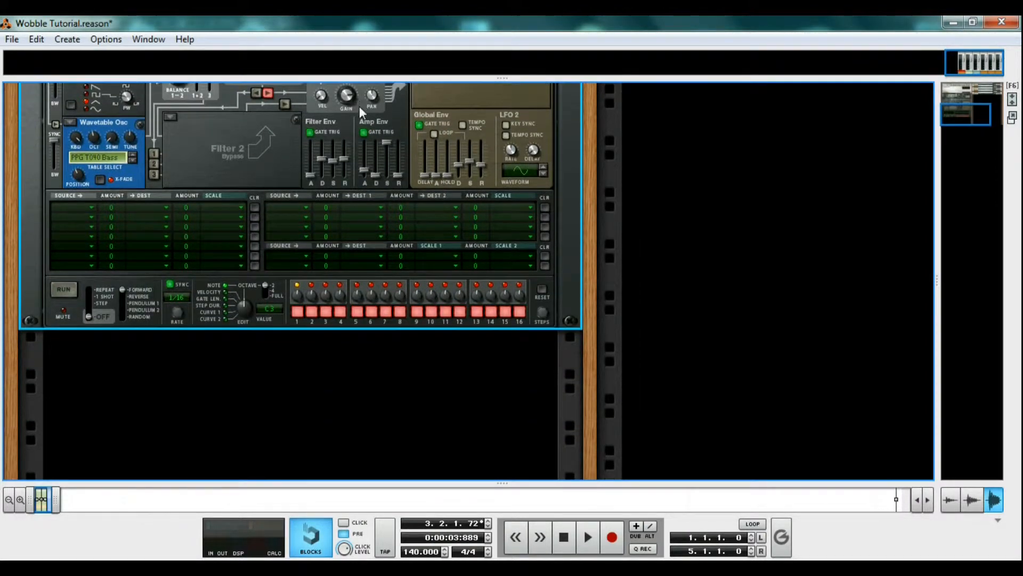
mouse_move(338, 277)
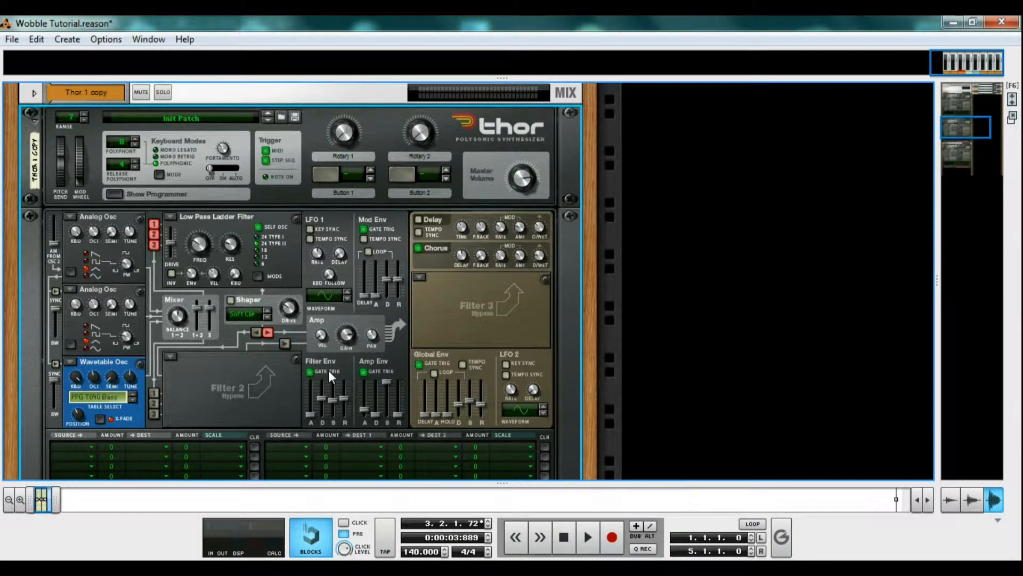
mouse_move(353, 405)
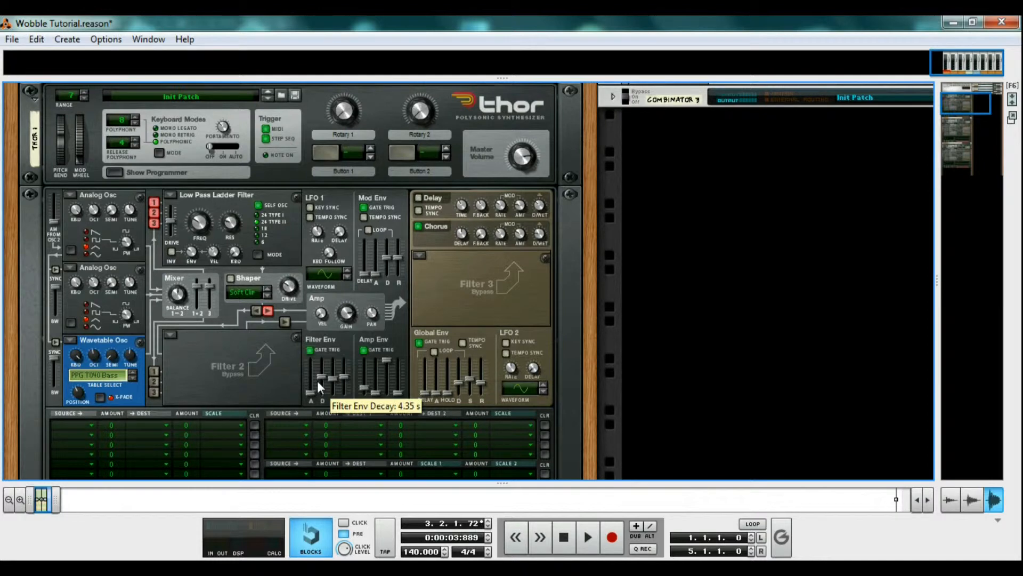
mouse_move(384, 325)
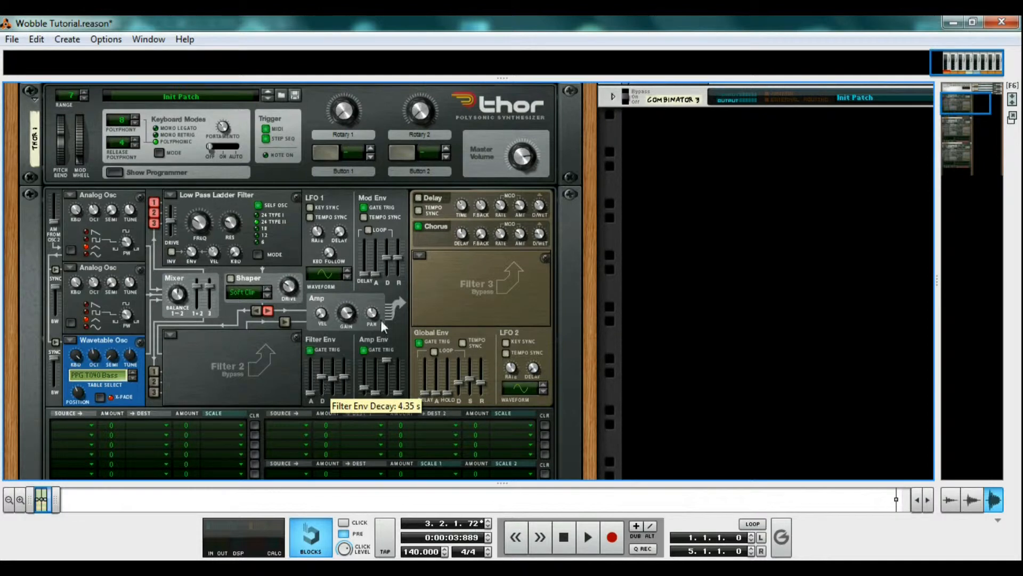
mouse_move(353, 214)
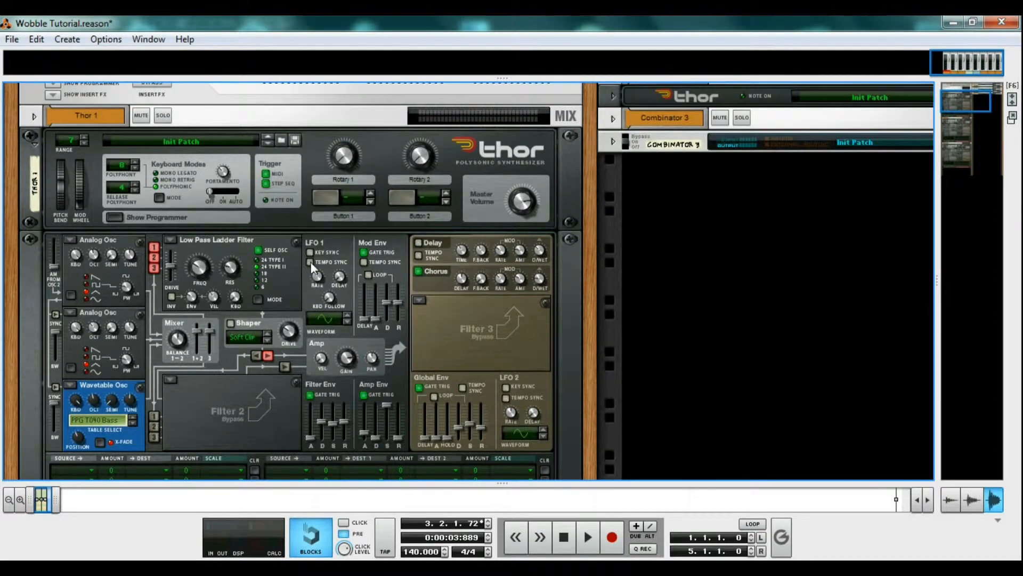
mouse_move(310, 261)
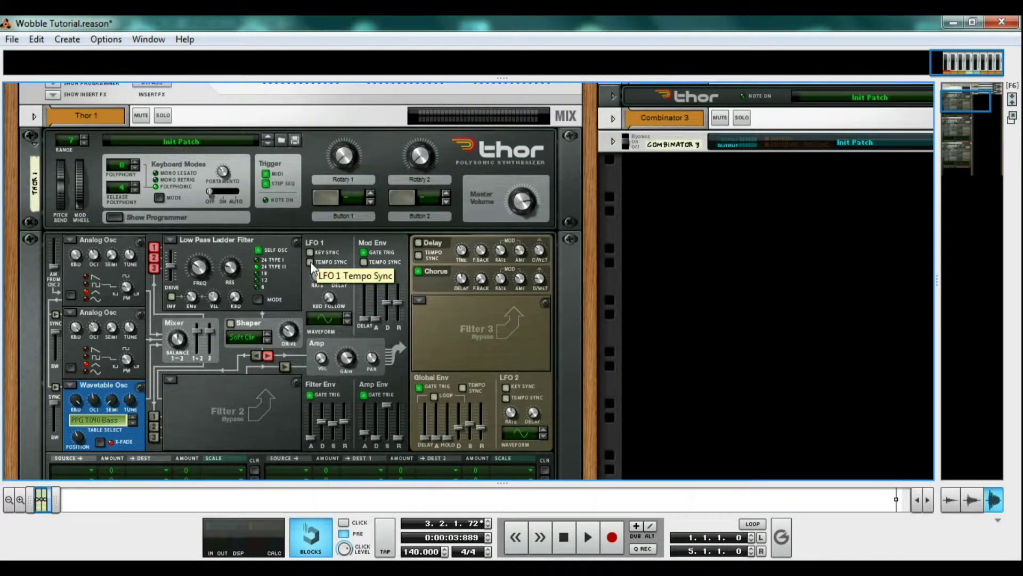
scroll(down, 3)
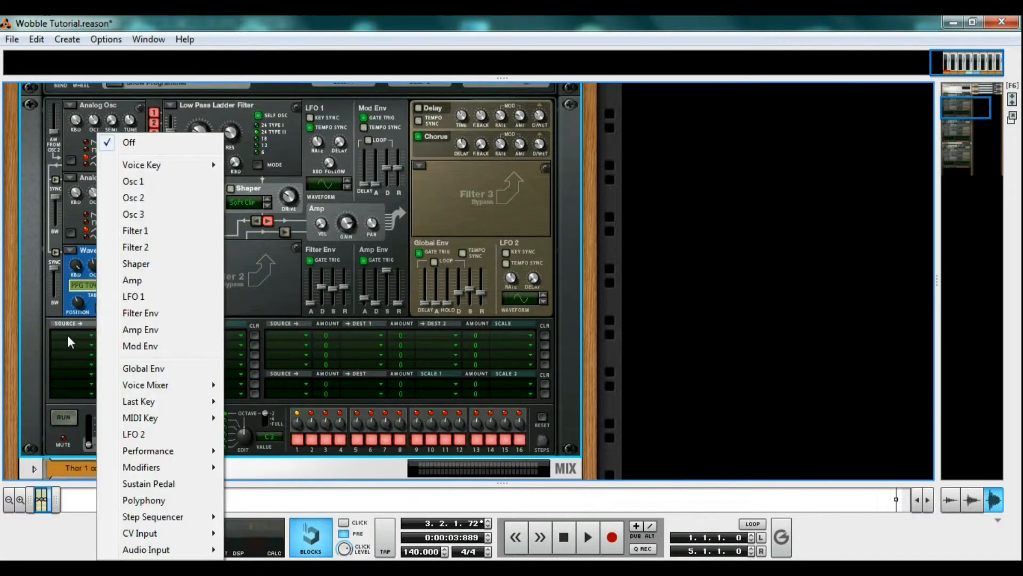
- Choose LFO 1 as the modulation bus source on Thor 1 copy and bring up the destination list
click(133, 296)
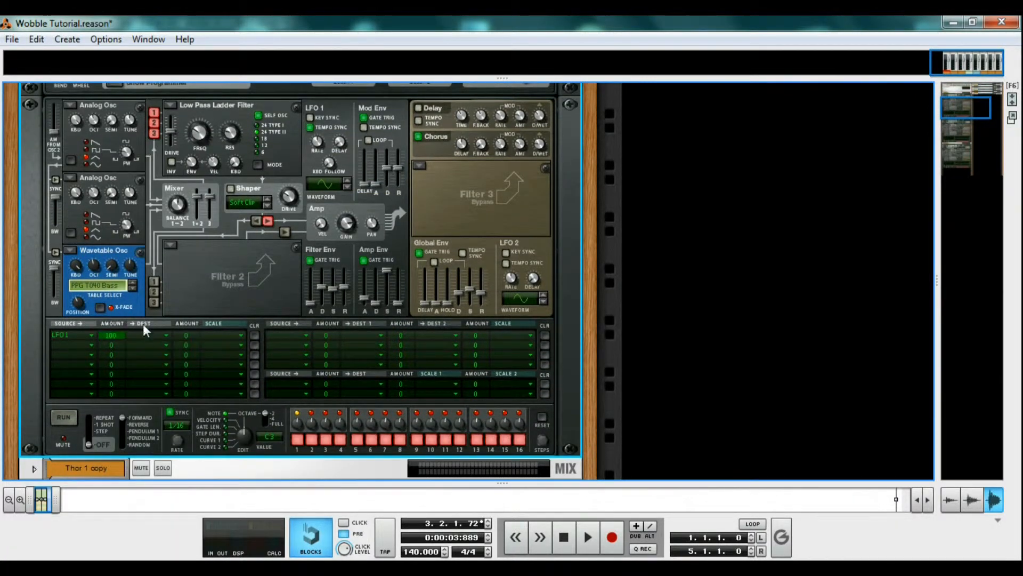
click(144, 323)
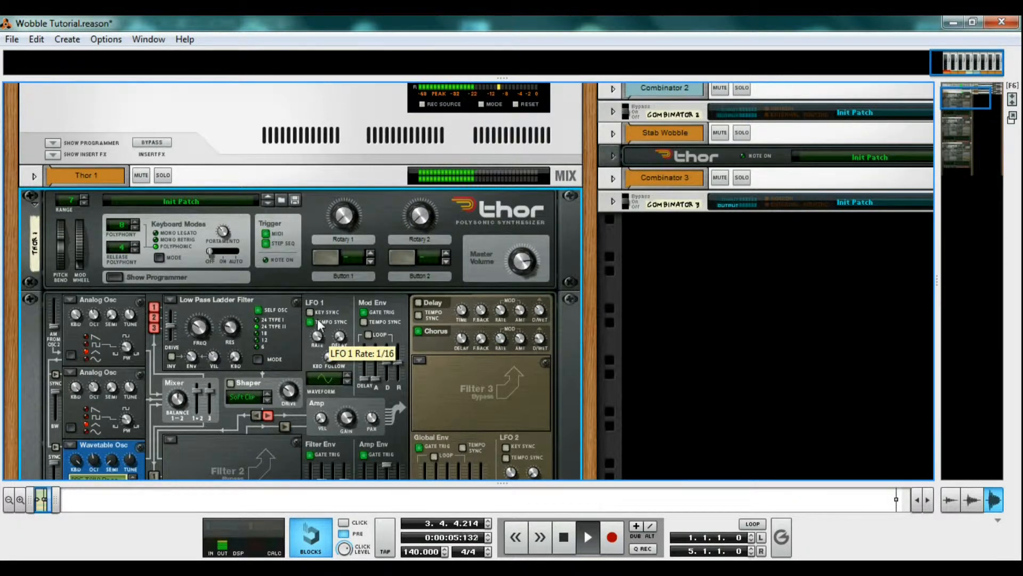
- Reveal the sequencer below the rack and inspect the Thor 1 LFO 1 Rate automation clip
drag(317, 337, 317, 319)
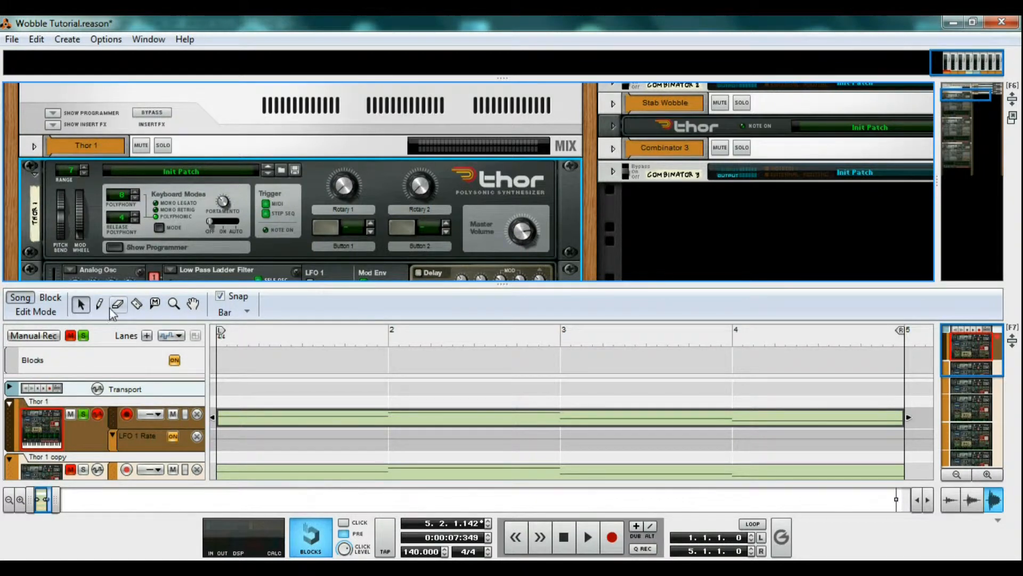
click(99, 304)
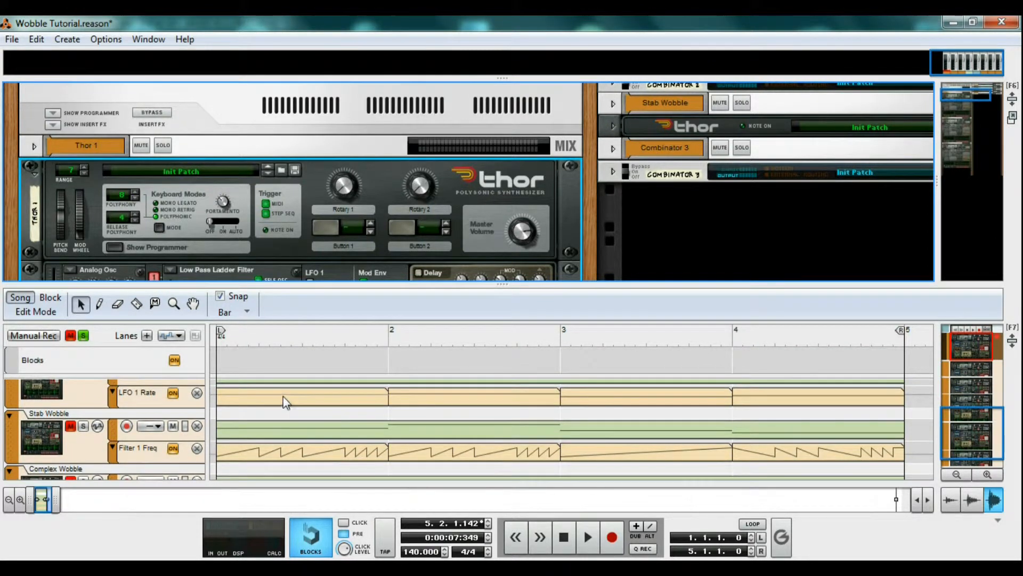
click(286, 397)
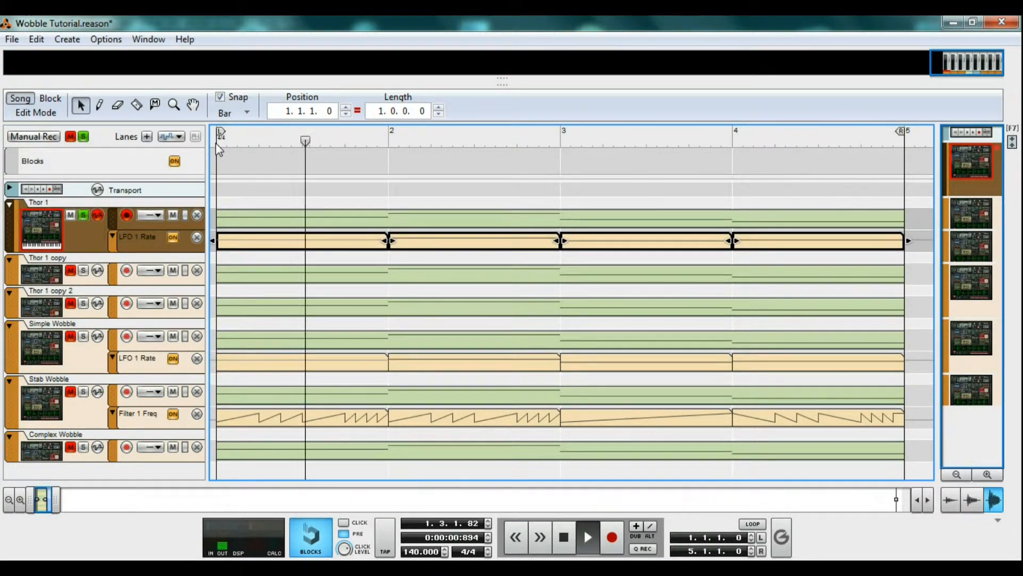
- Switch back to the rack and scroll down to the Thor 1 copy device
click(588, 537)
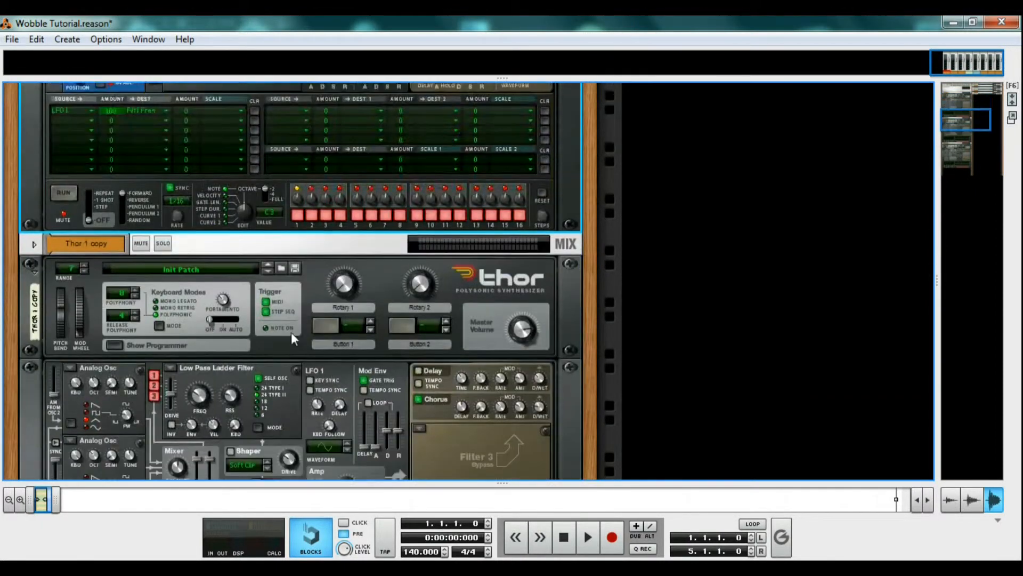
scroll(down, 3)
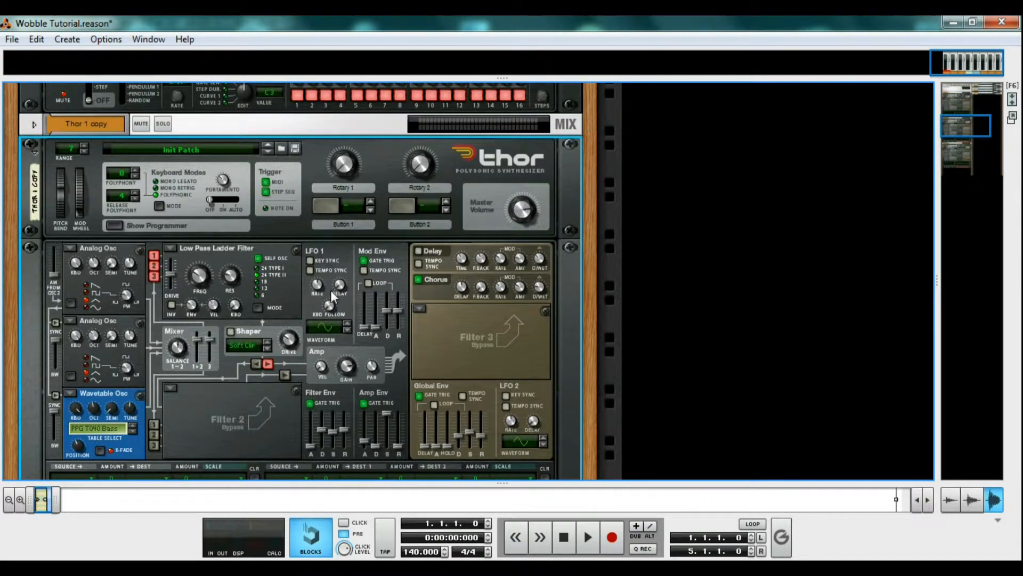
- Create a Filter 1 Freq automation lane via the knob's Edit Automation option
right_click(331, 295)
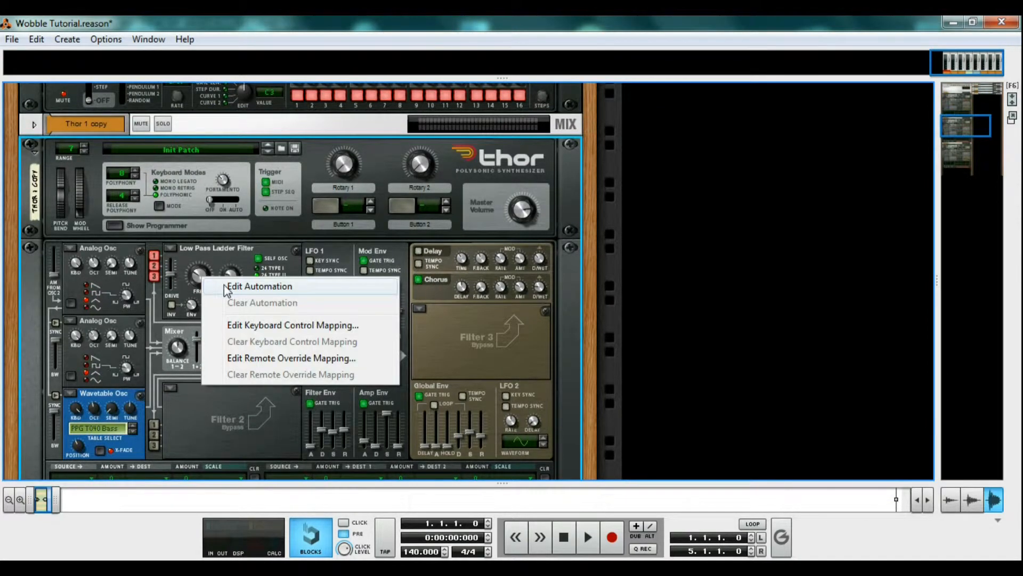
click(259, 286)
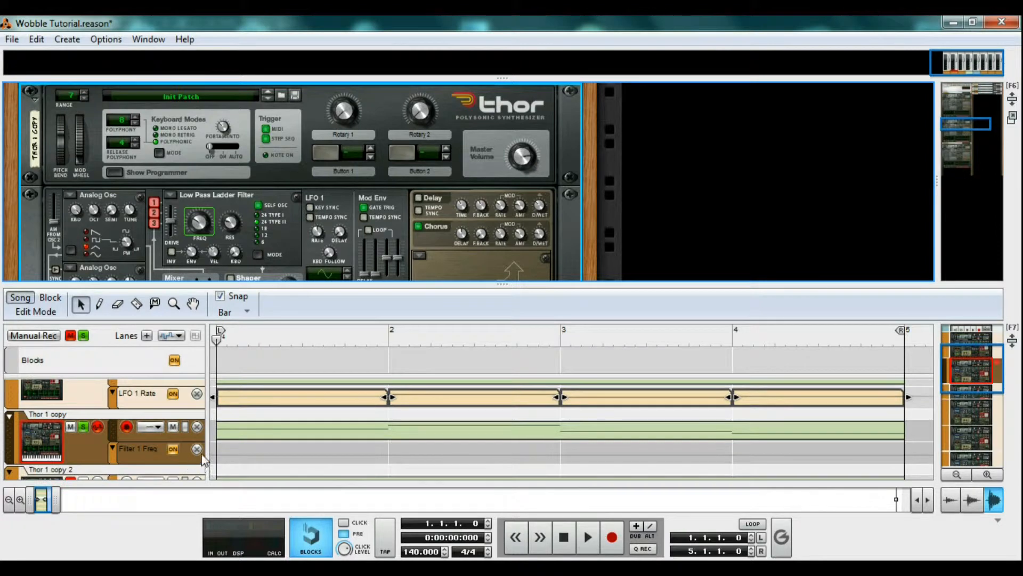
mouse_move(223, 456)
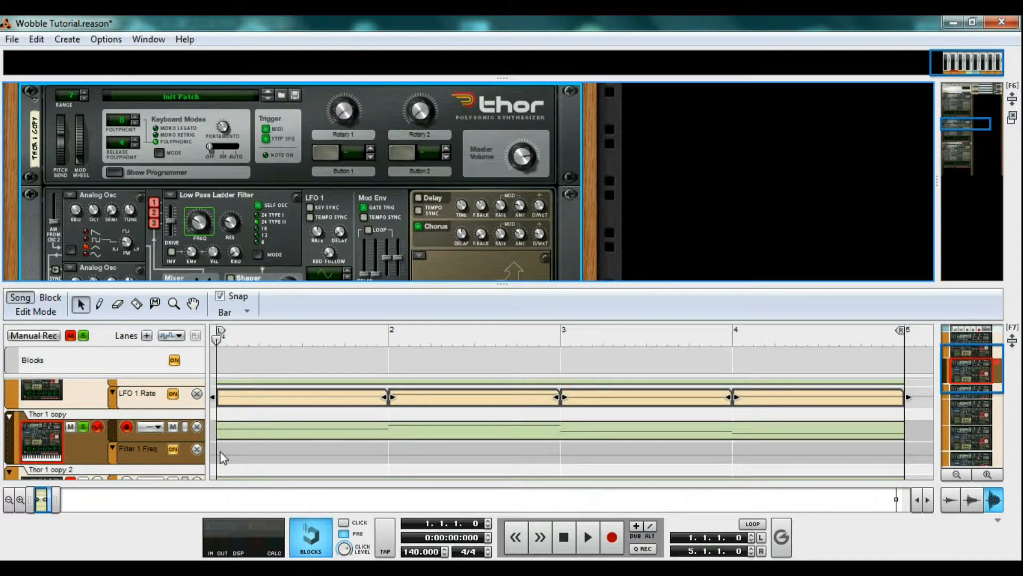
mouse_move(253, 397)
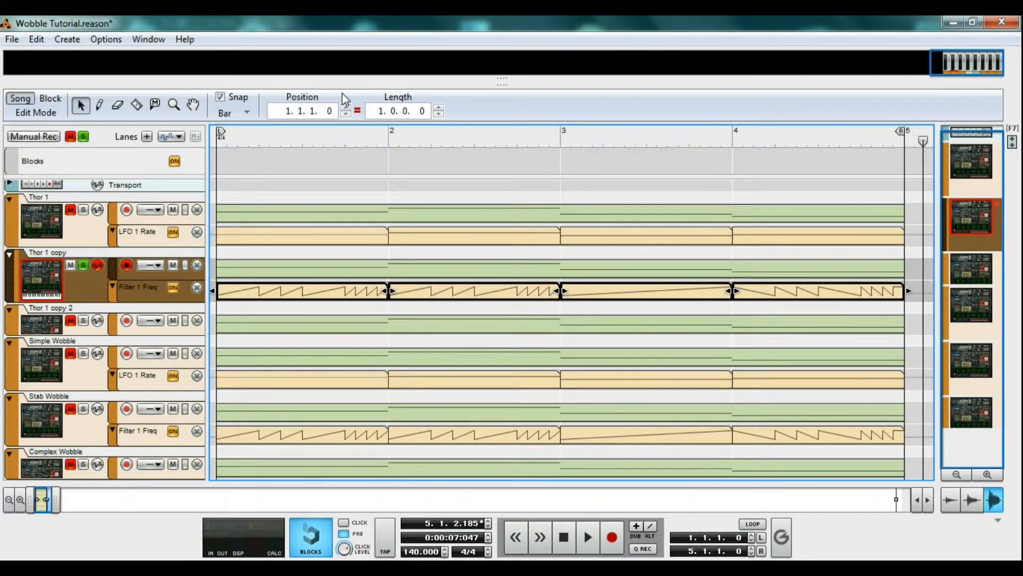
- Raise Thor 1 copy's Filter 1 resonance to 104 while the drawn wobble plays, then stop
click(563, 536)
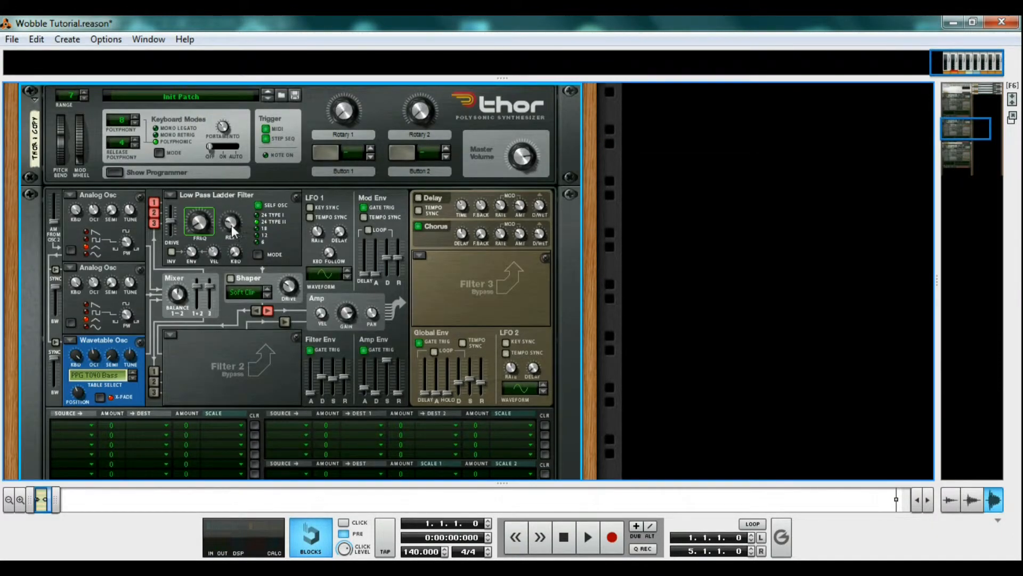
mouse_move(232, 209)
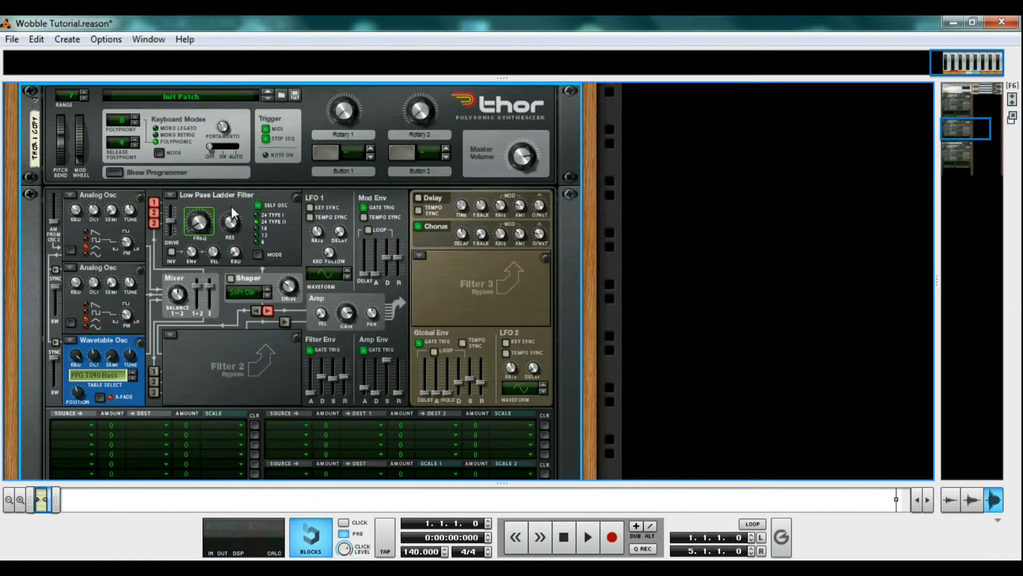
click(587, 537)
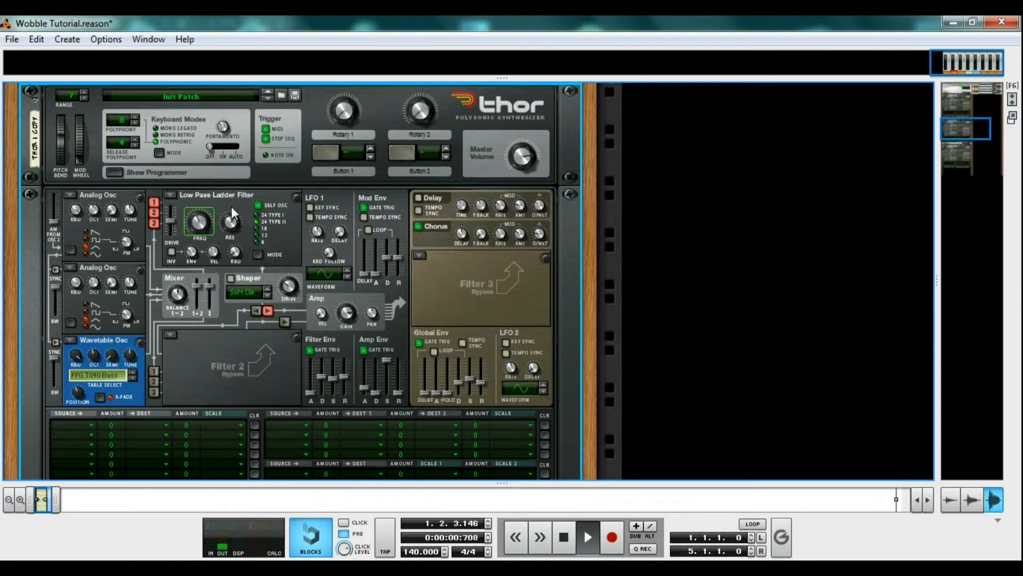
drag(229, 222, 229, 208)
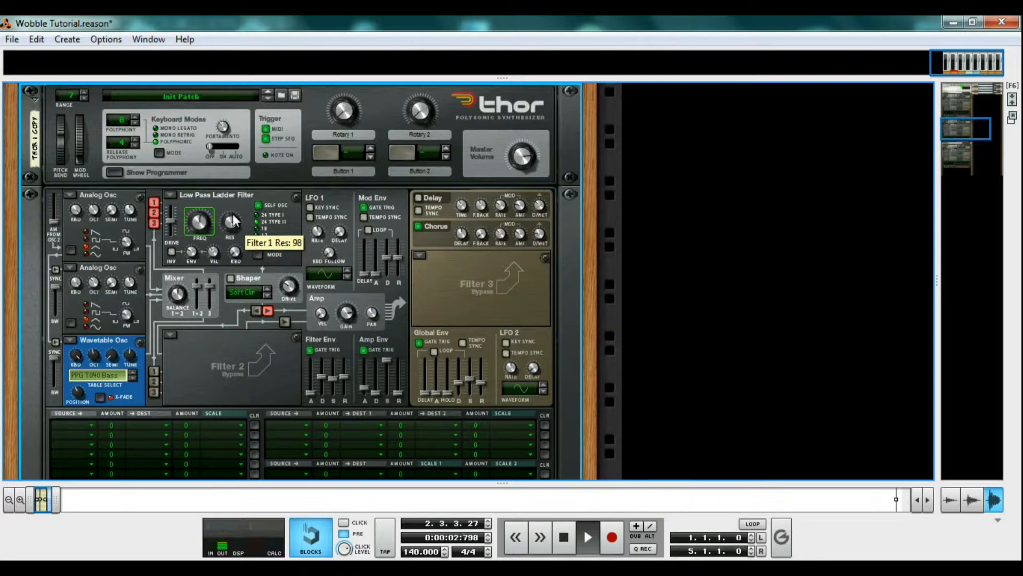
drag(230, 222, 230, 209)
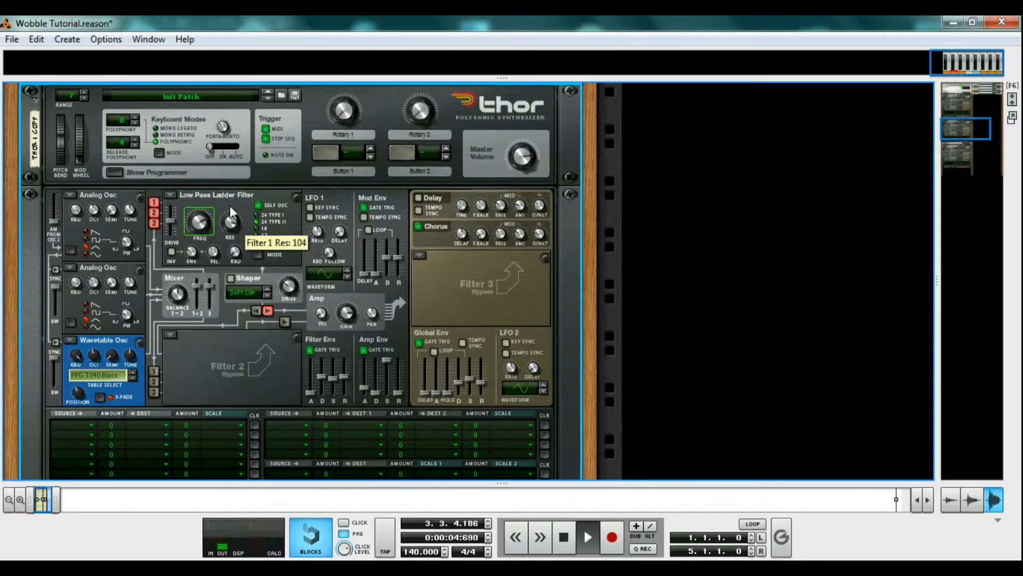
click(562, 536)
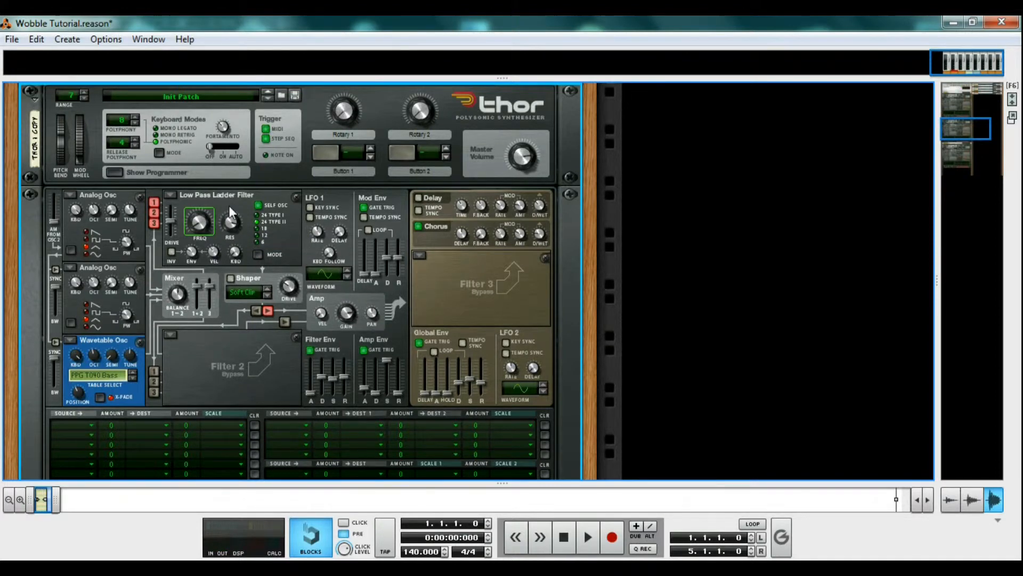
mouse_move(258, 254)
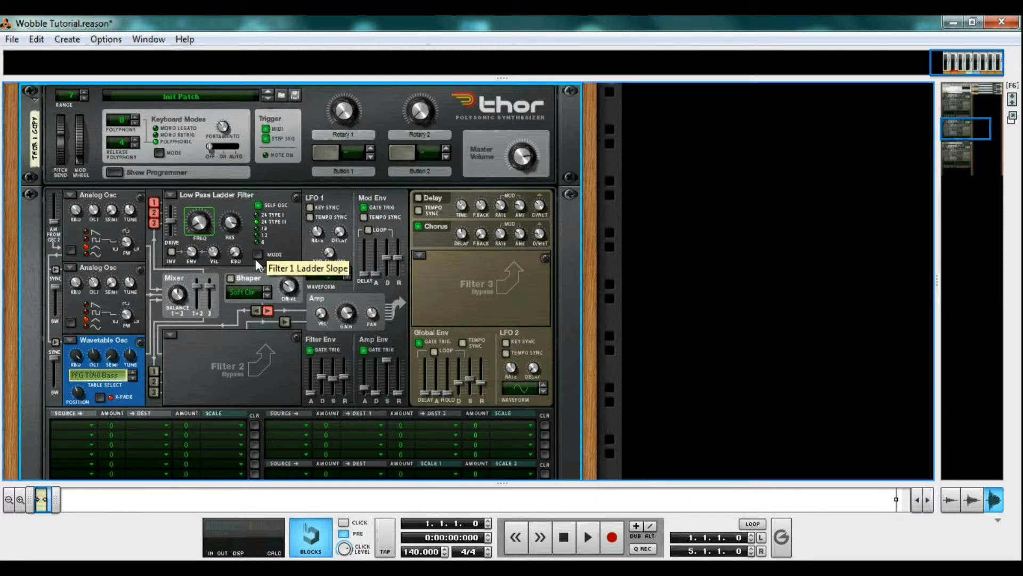
mouse_move(309, 301)
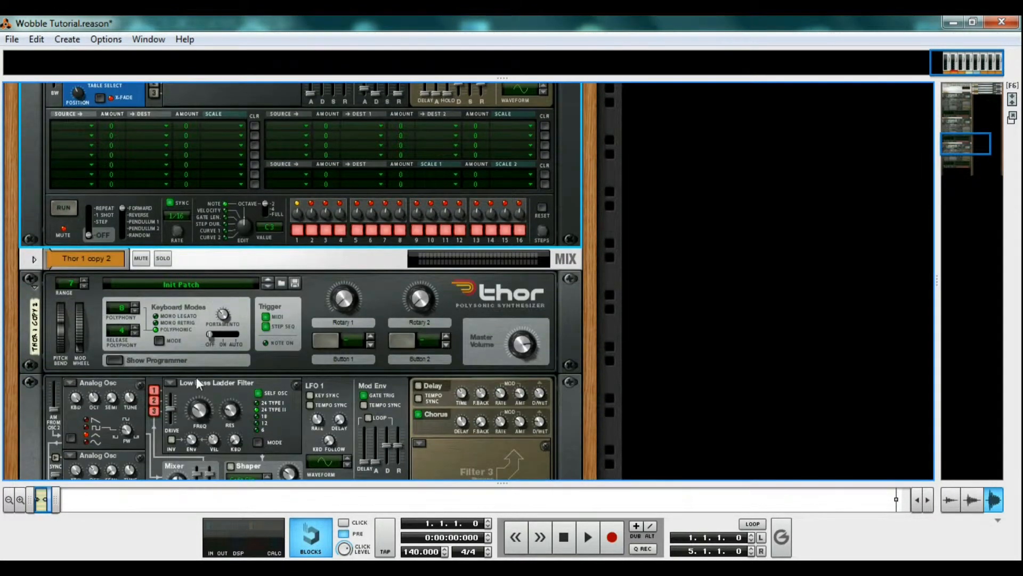
- Create a Malström Graintable Synthesizer (Vezper patch) beneath Thor 1 copy 2
right_click(199, 384)
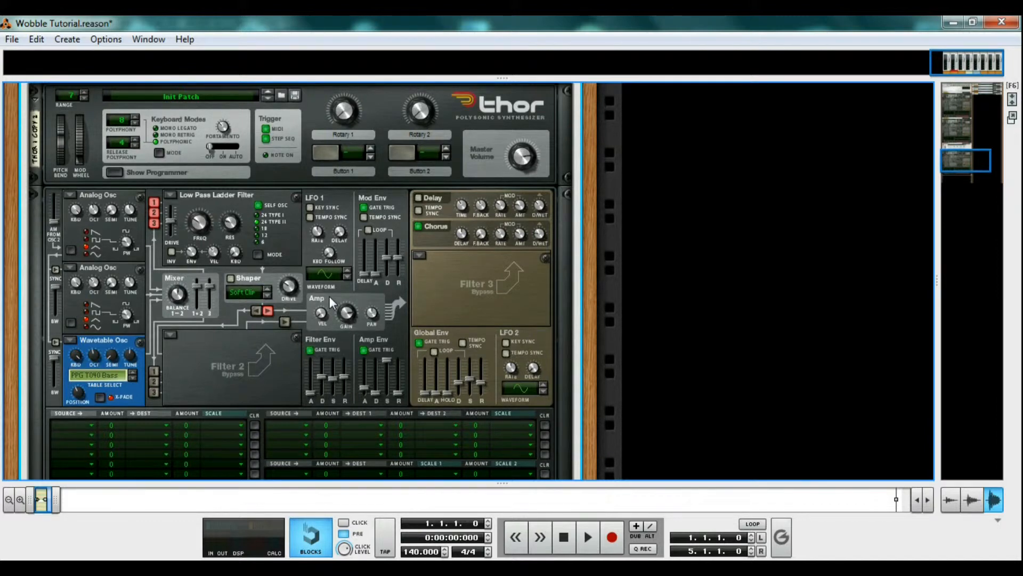
right_click(331, 301)
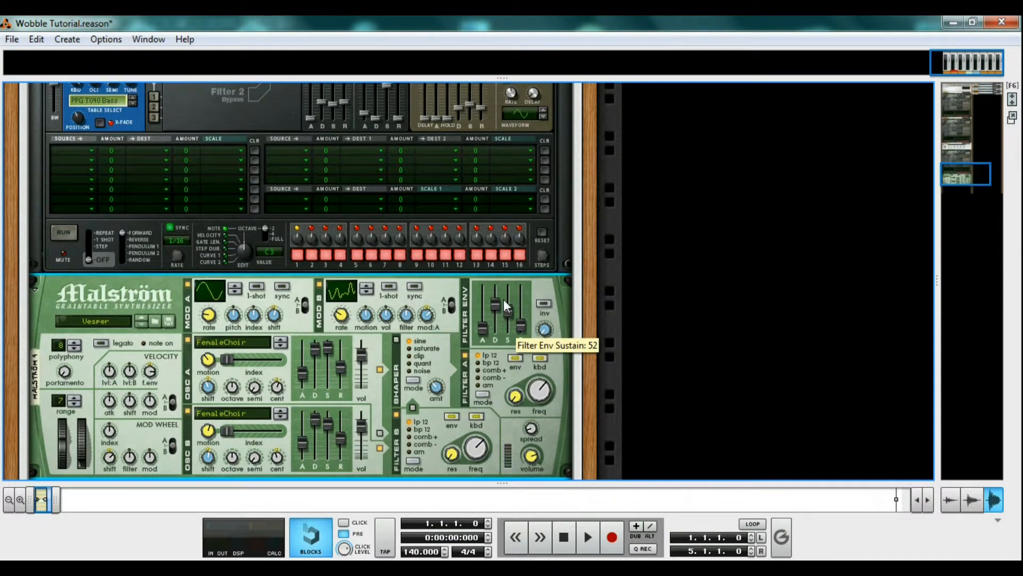
- Create a Spider CV Merger & Splitter under the Malström device
right_click(496, 297)
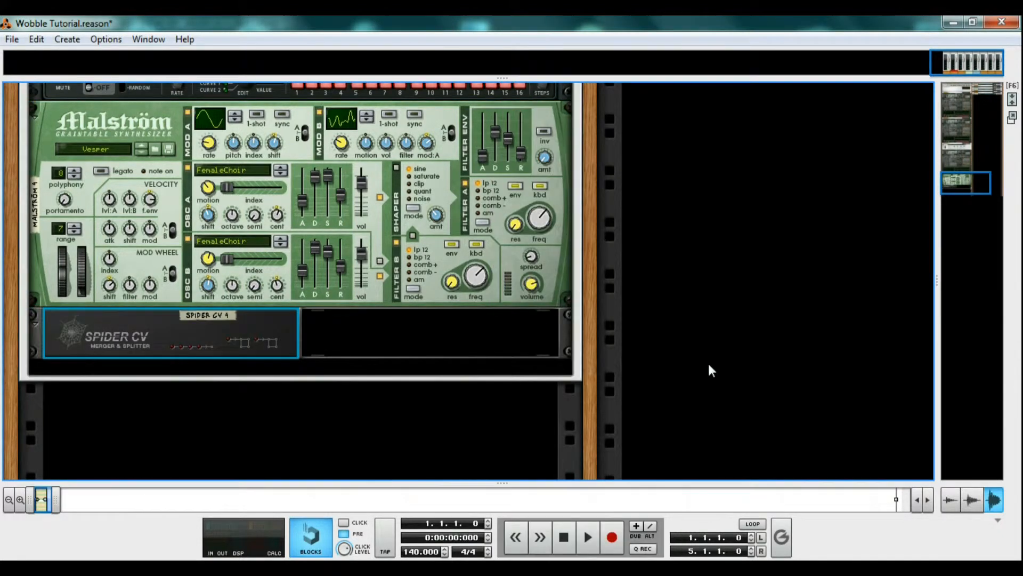
mouse_move(472, 333)
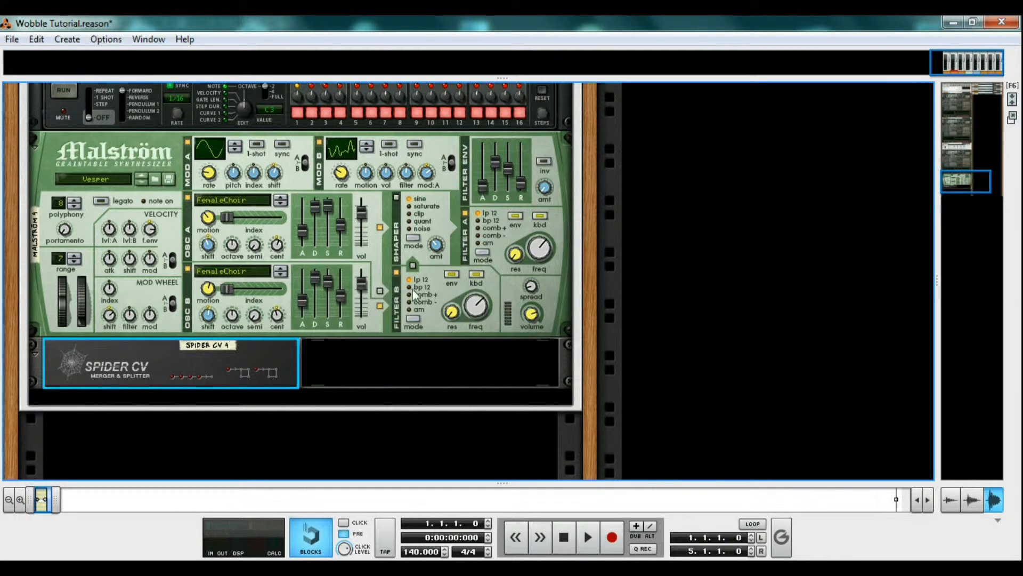
right_click(414, 294)
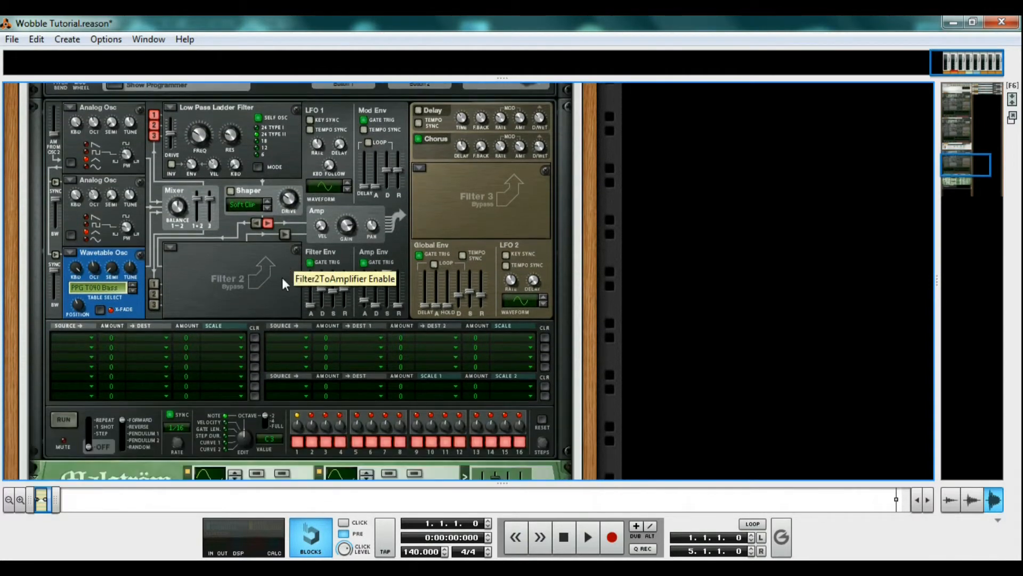
- Enable Sync on the Init Patch Malström's Modulator A, with playback stopped
scroll(down, 3)
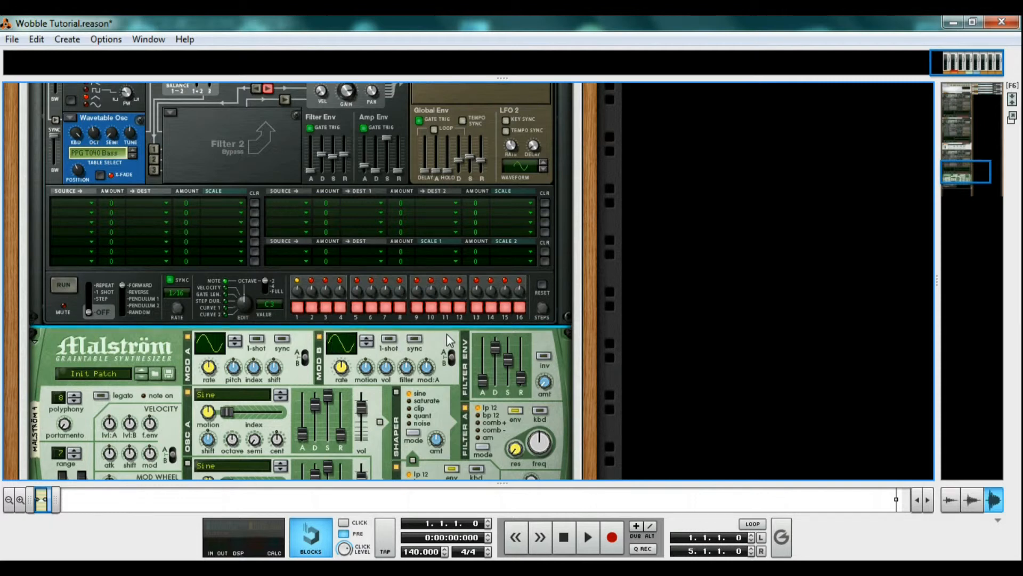
mouse_move(282, 347)
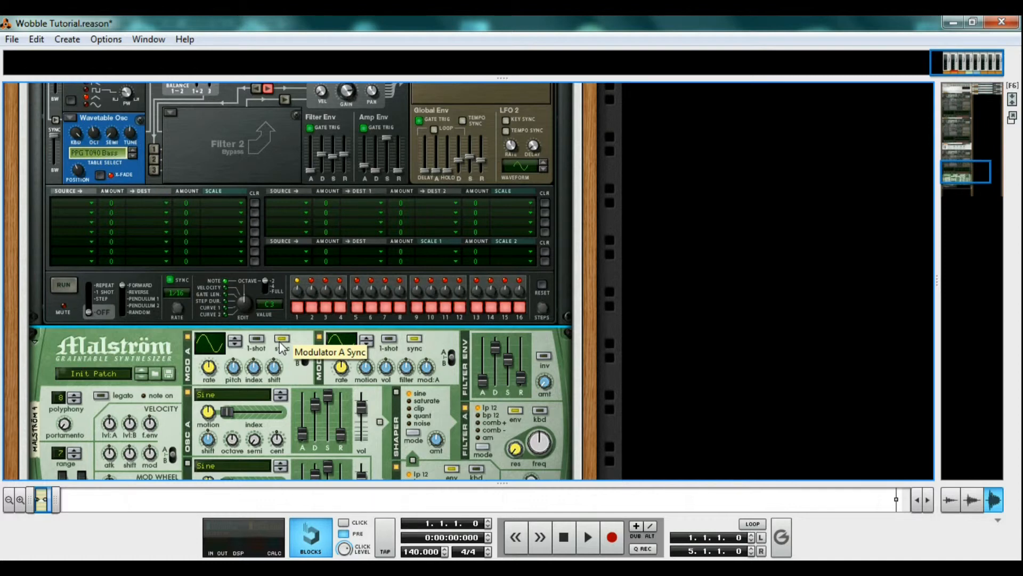
scroll(down, 3)
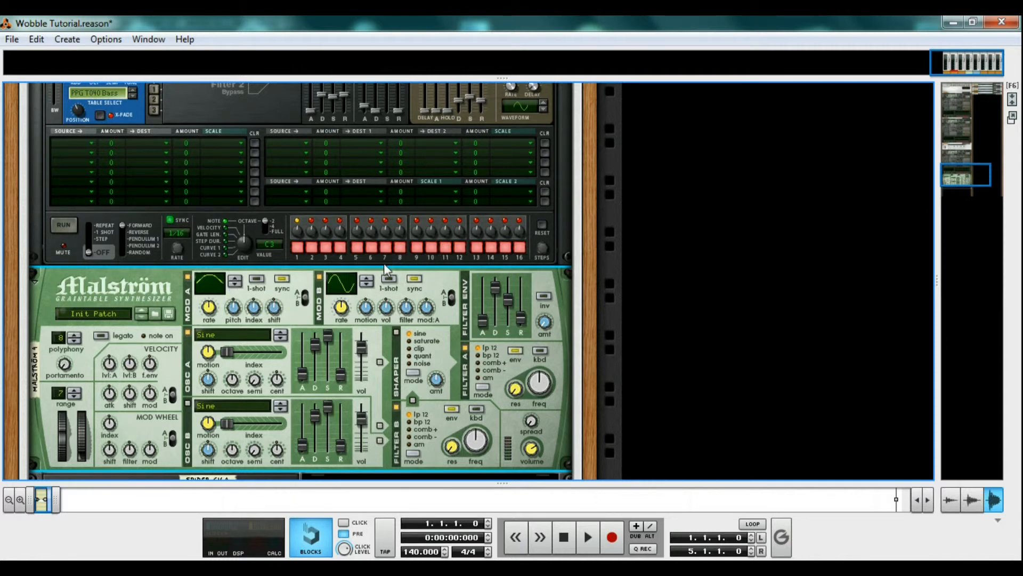
click(346, 280)
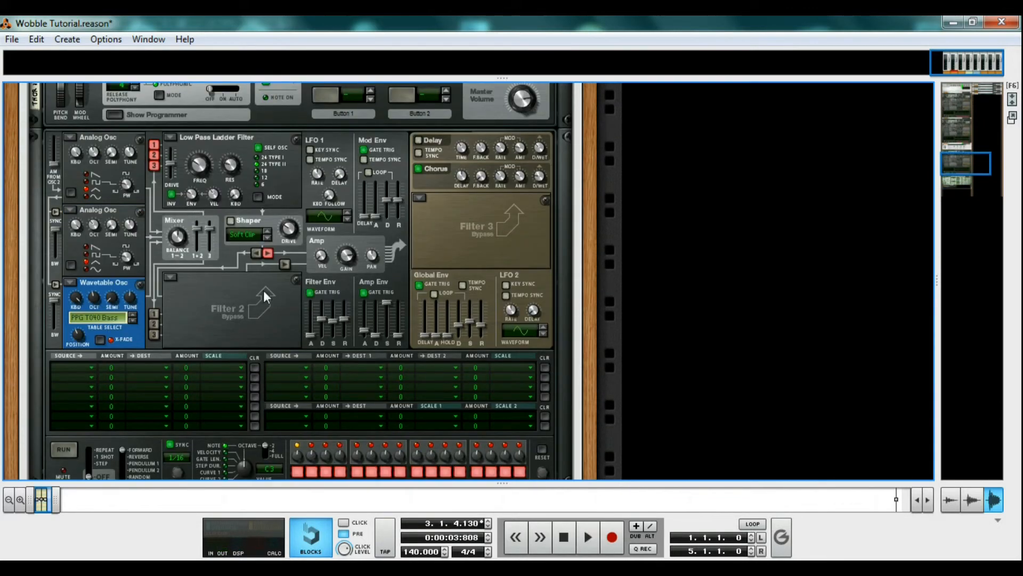
click(562, 537)
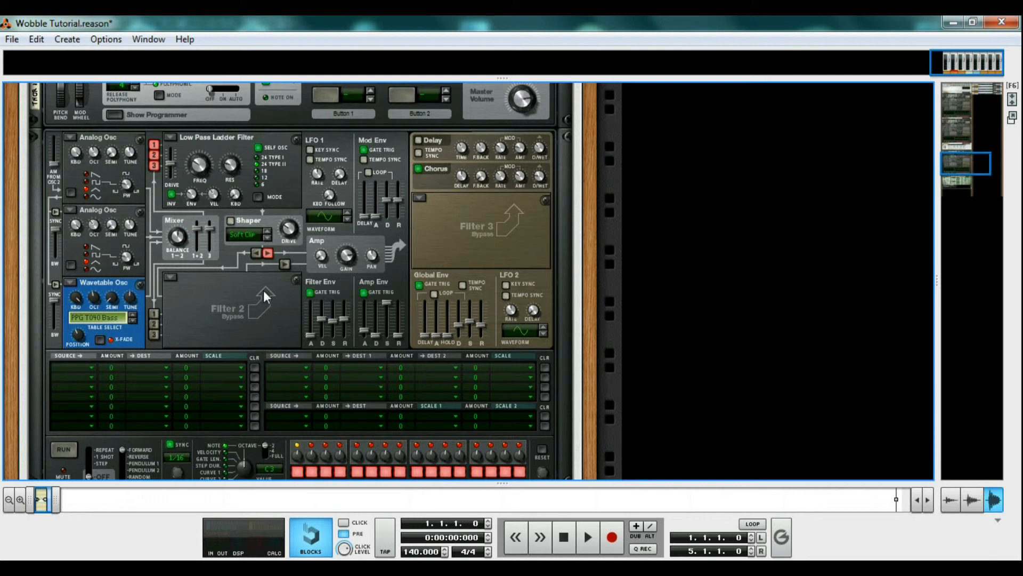